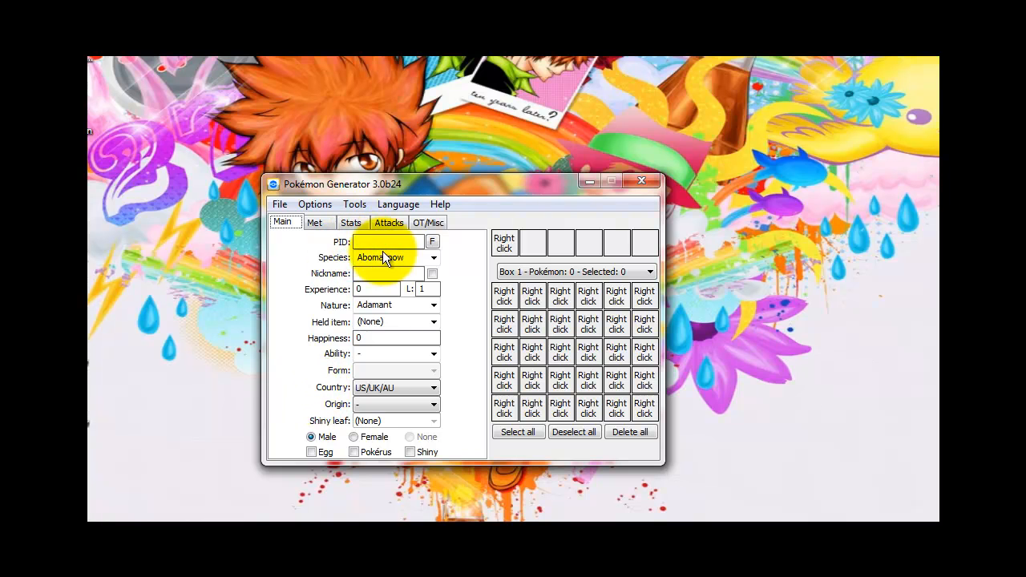
mouse_move(397, 241)
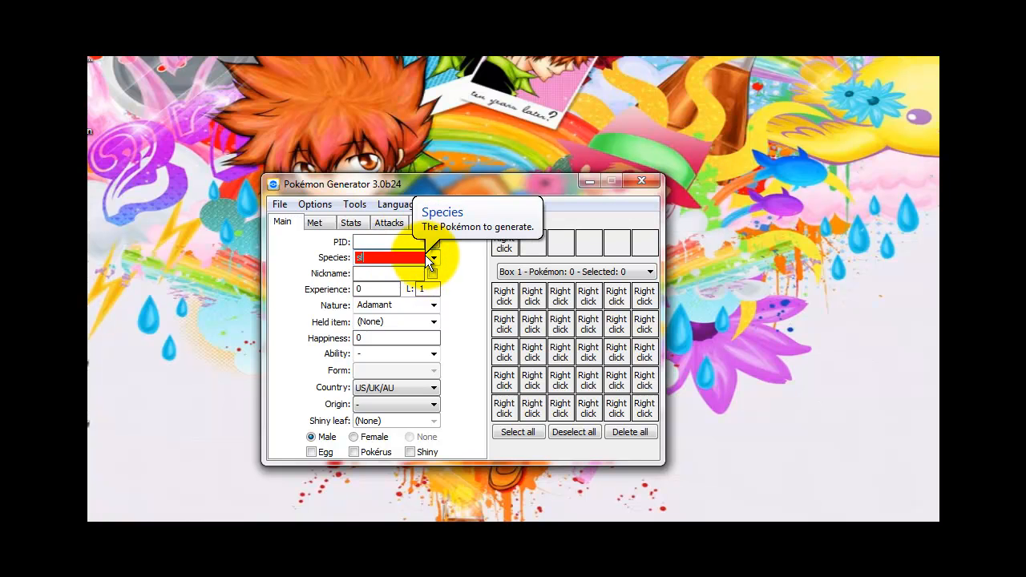
Step: Choose Slowbro as the species by typing 'slow', and enter the nickname 'Pimphand'
type("slow")
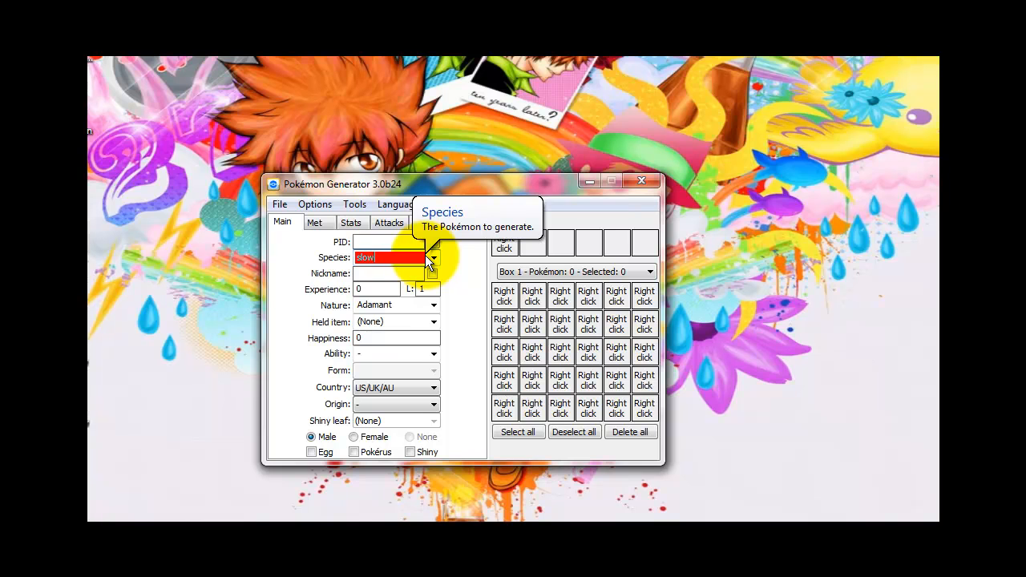
left_click(434, 257)
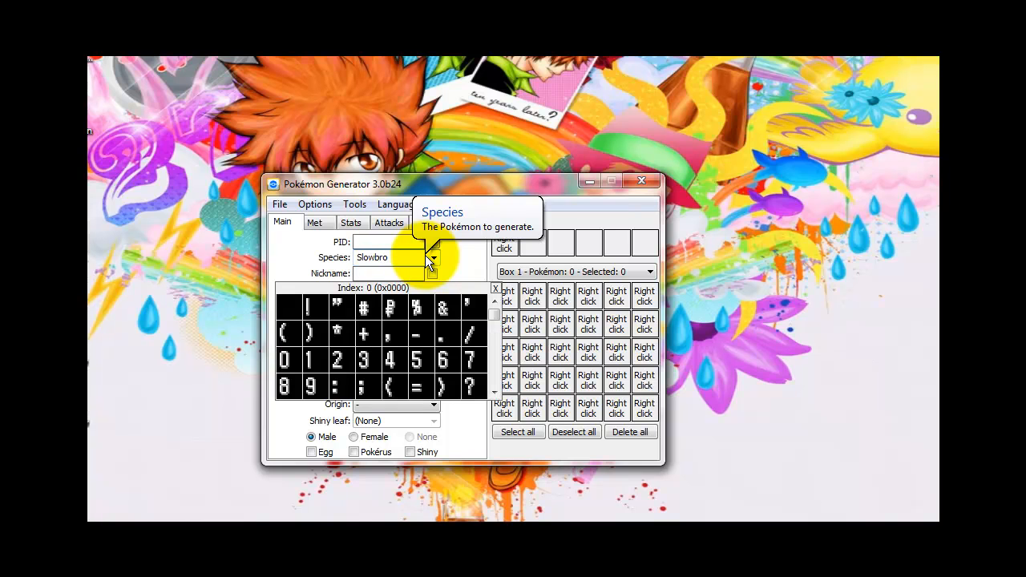
type("Pimphand")
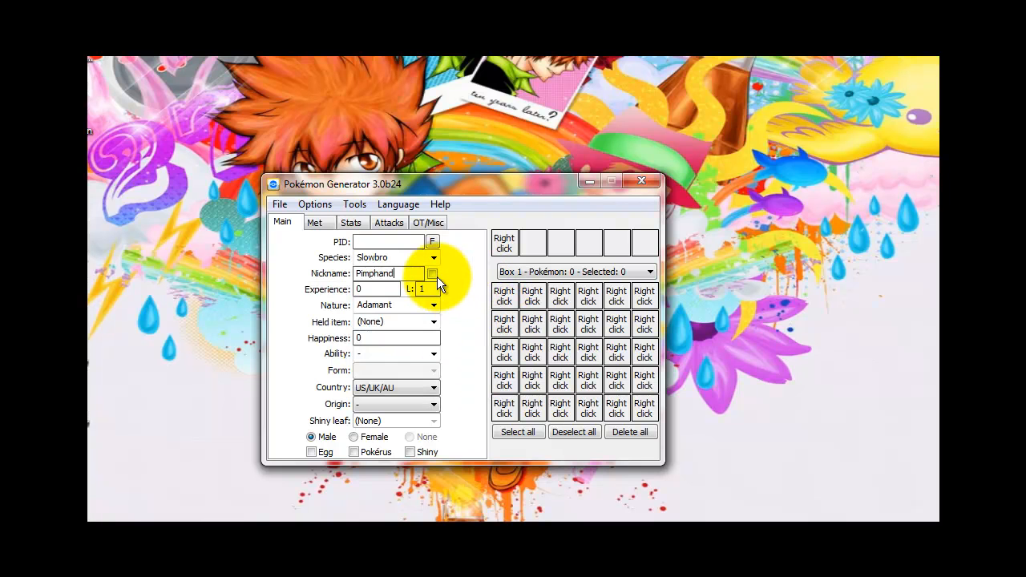
mouse_move(433, 273)
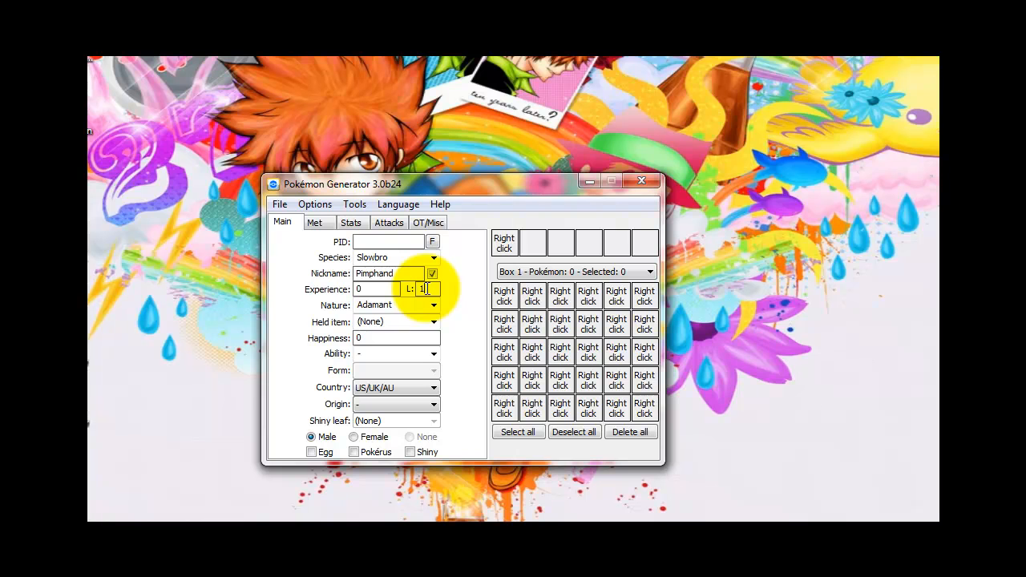
Step: Enter 1,000,000 experience for level 100, choose Modest nature and a Life Orb item
type("1000000")
left_click(396, 305)
type("mod")
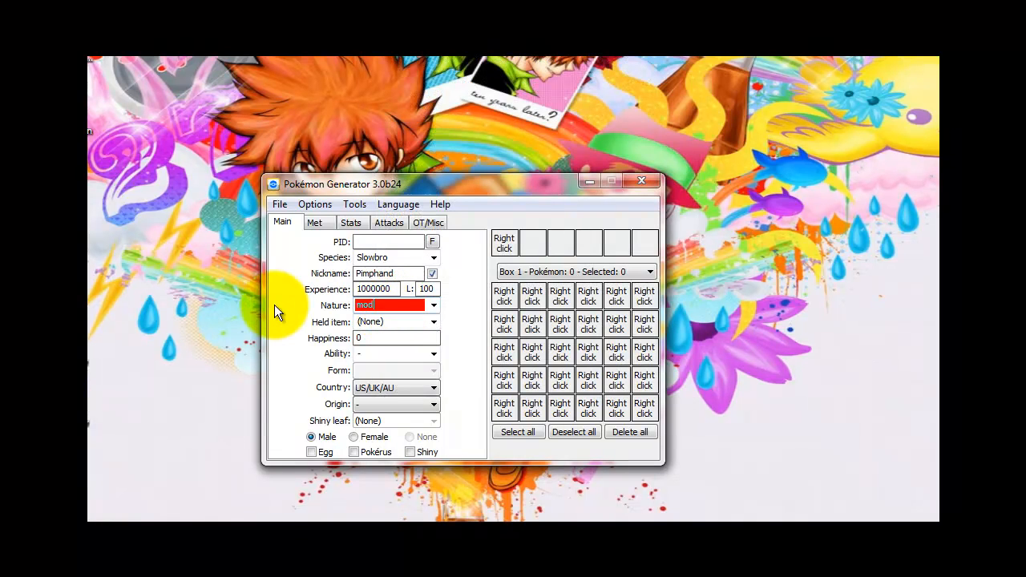
left_click(393, 305)
type("Life Orb")
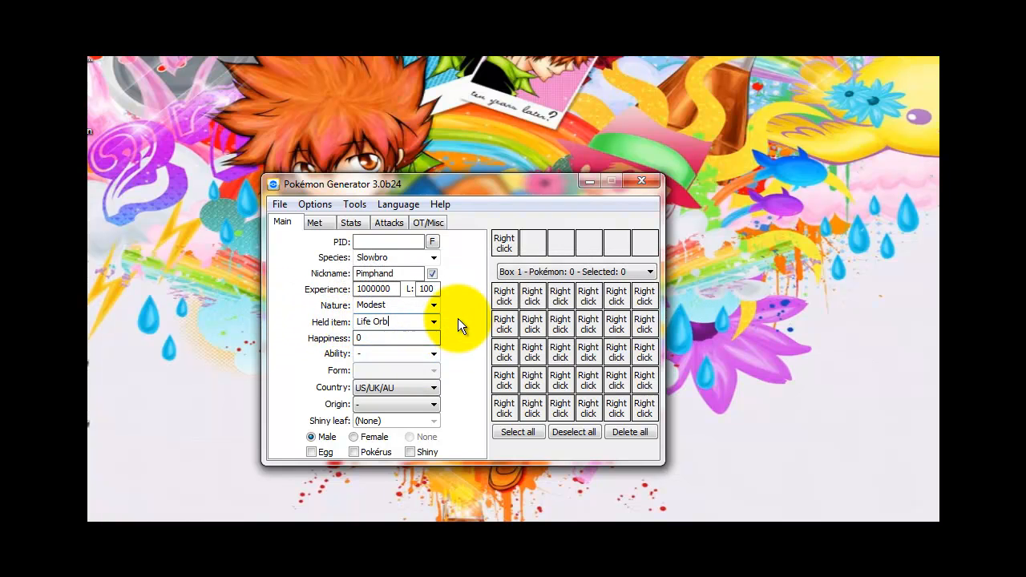
left_click(434, 321)
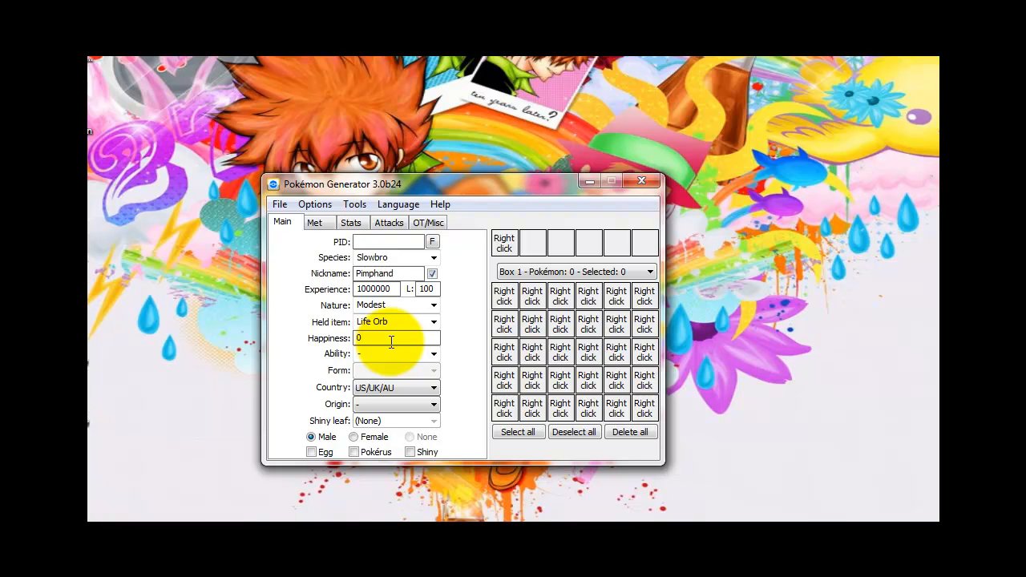
Step: Set happiness to 255, ability to Regenerator, and origin game to Black
type("255")
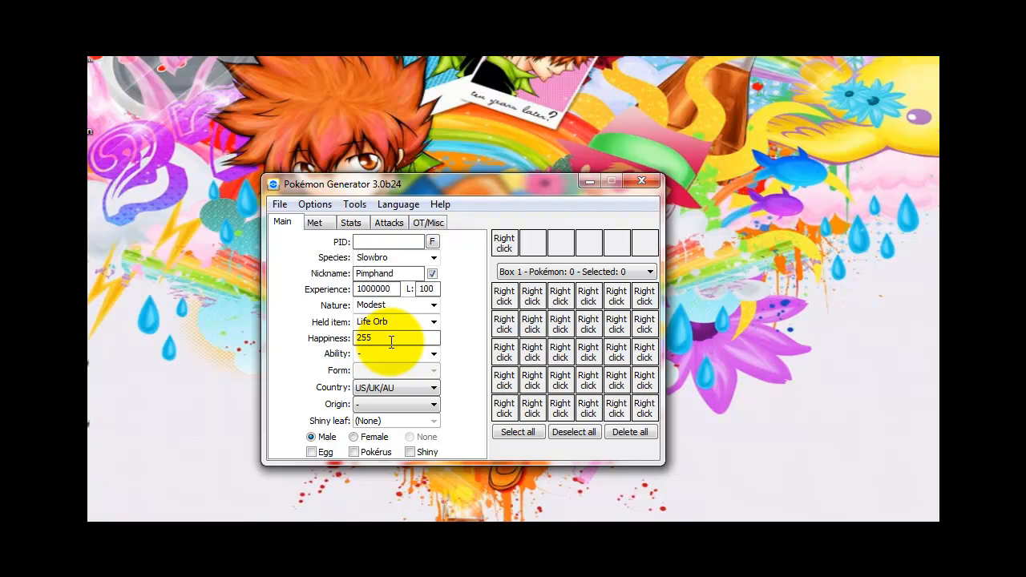
left_click(392, 353)
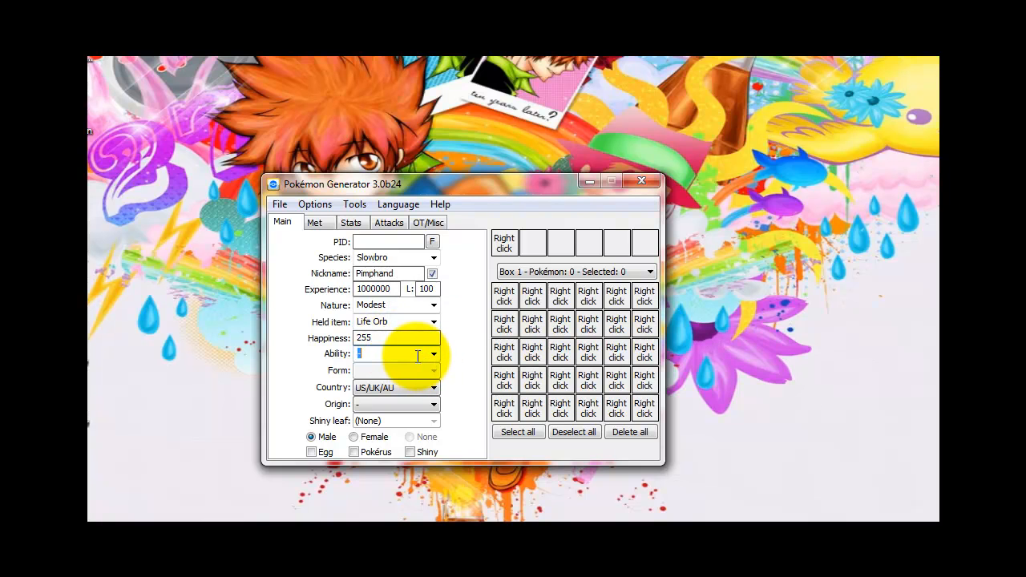
type("regen")
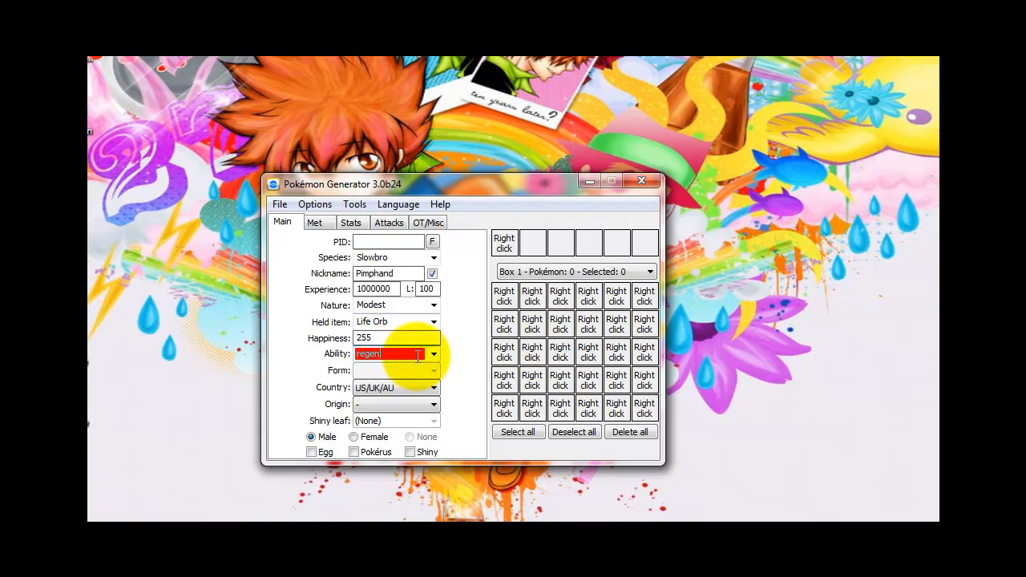
type("Regenerator")
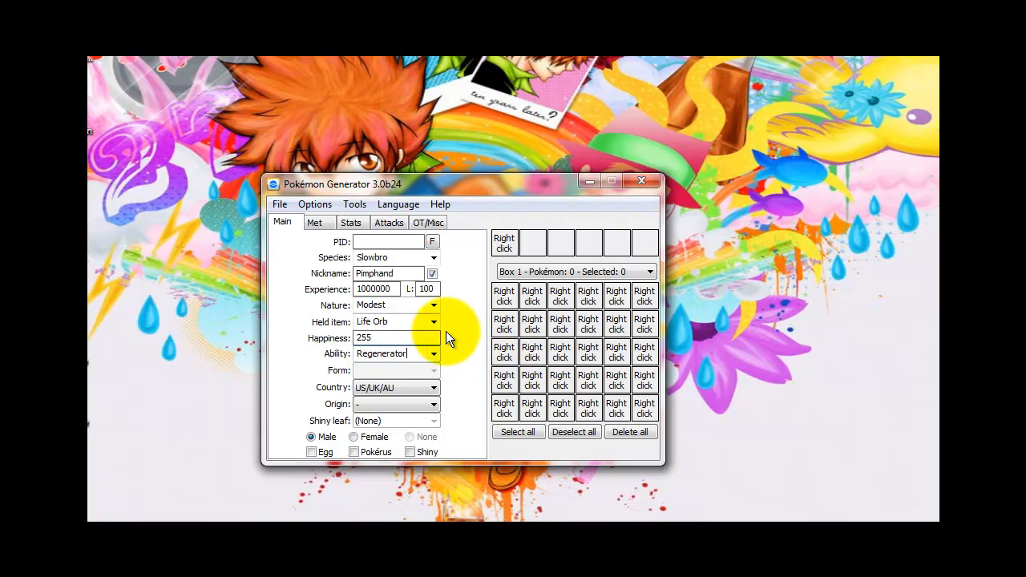
left_click(433, 353)
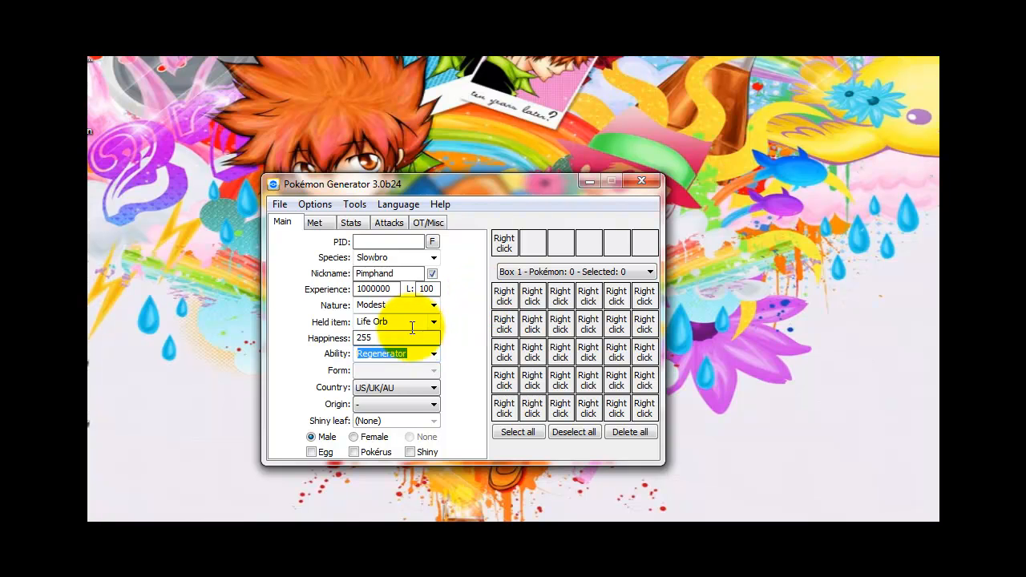
left_click(434, 404)
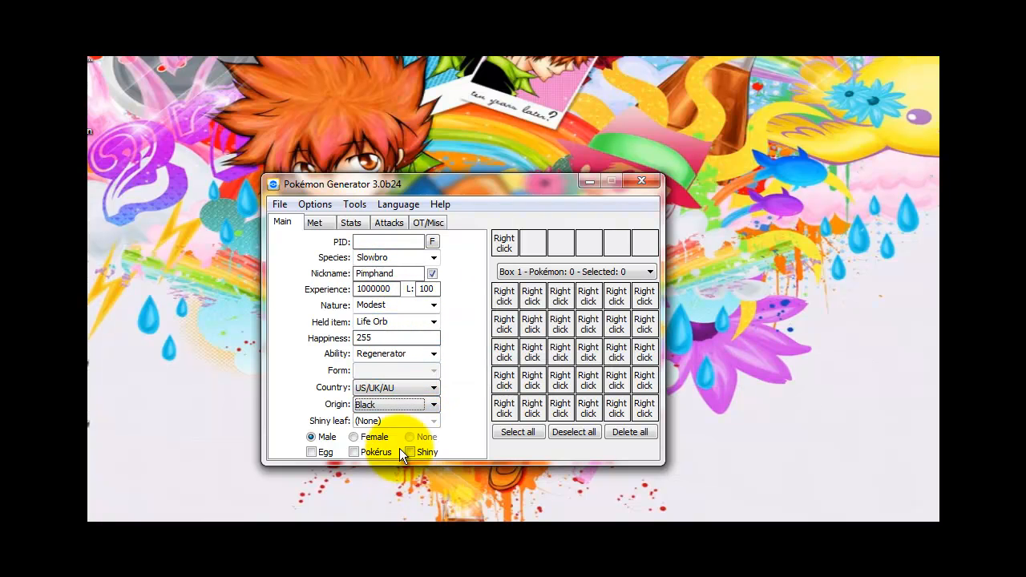
Step: Set Slowbro's gender to Female
left_click(354, 437)
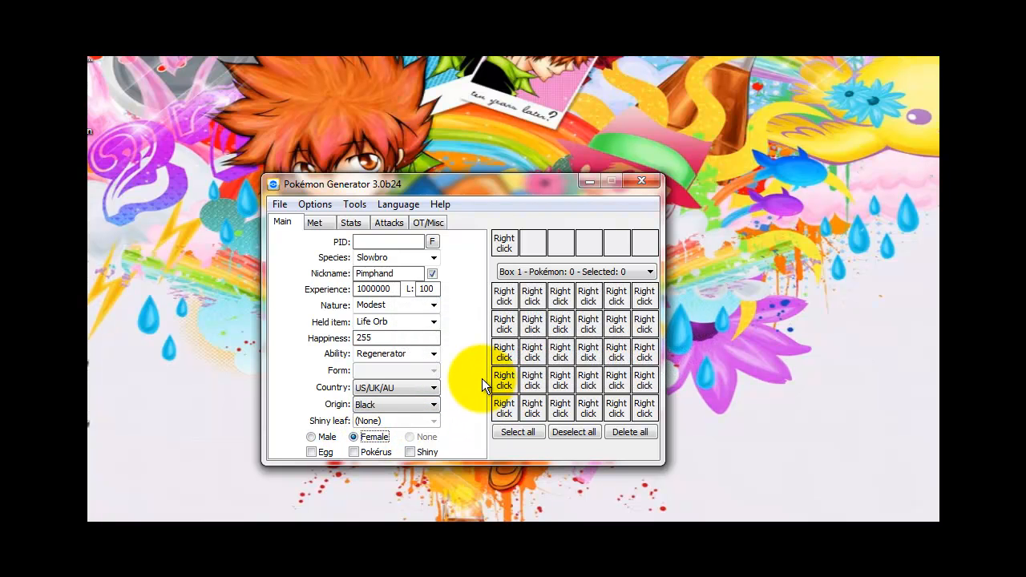
mouse_move(312, 452)
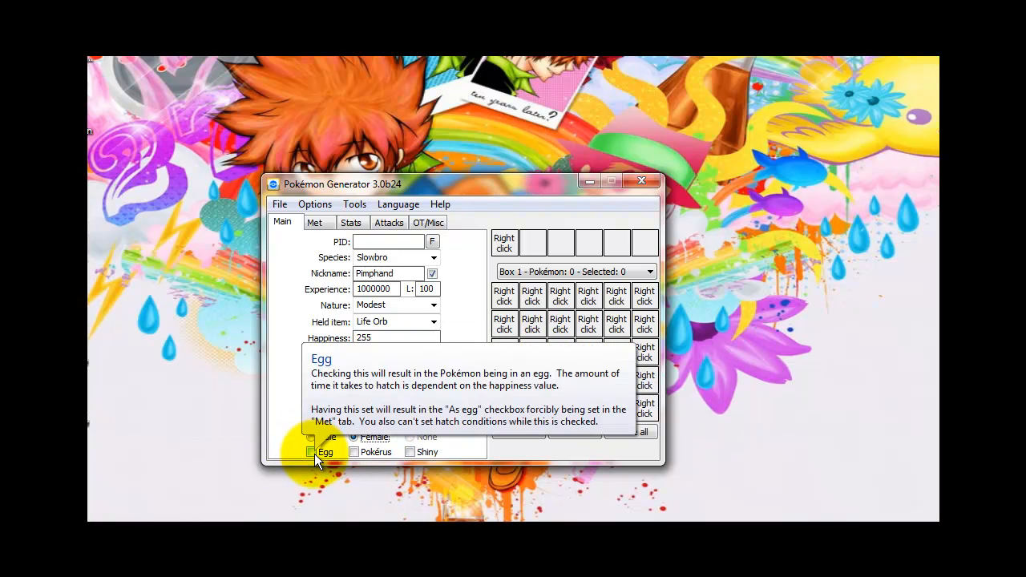
mouse_move(290, 460)
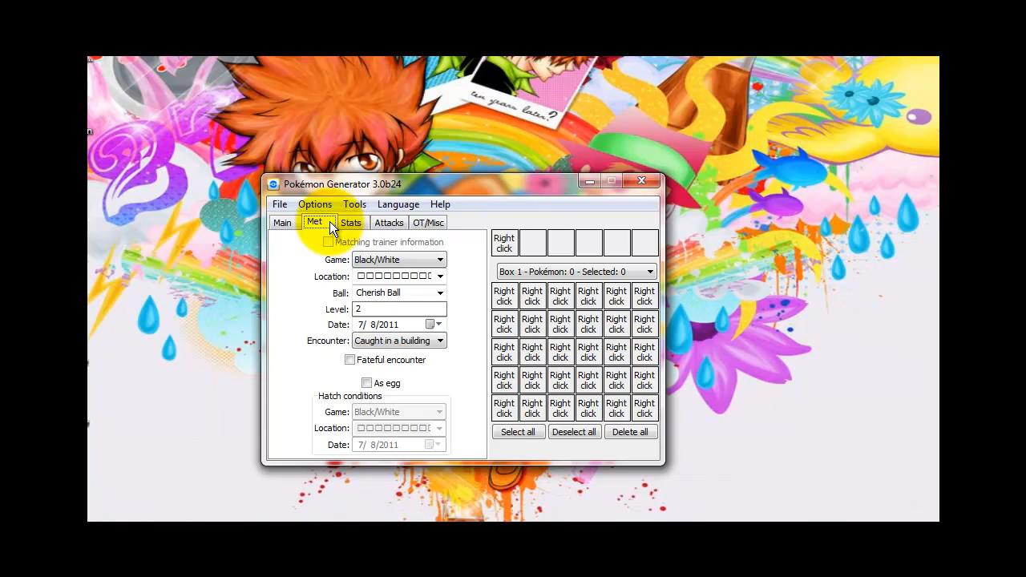
mouse_move(401, 276)
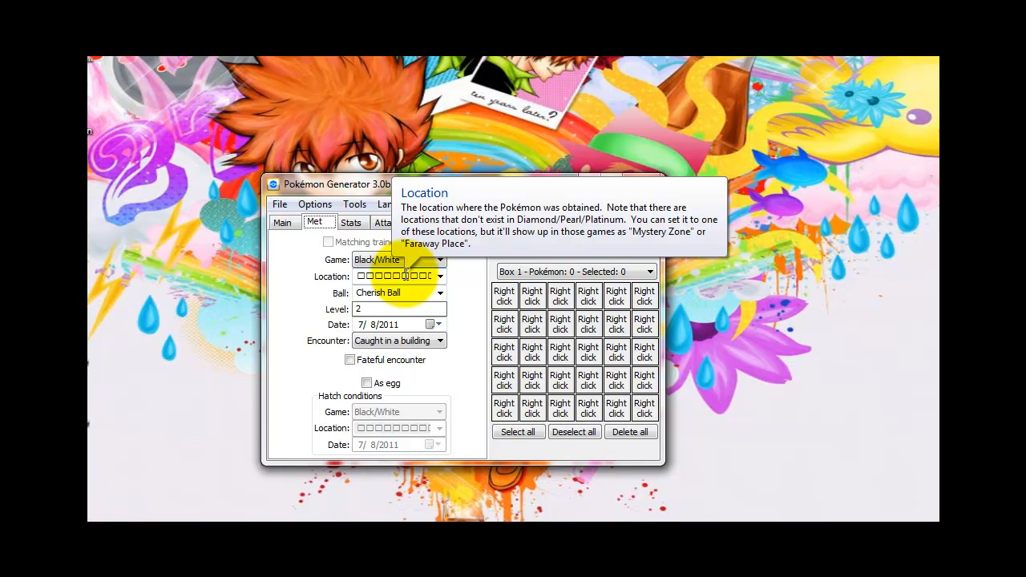
Step: Set met location Day-Care Couple, Poké Ball, Egg/Pal Park encounter, hatched at Victory Road
type("da")
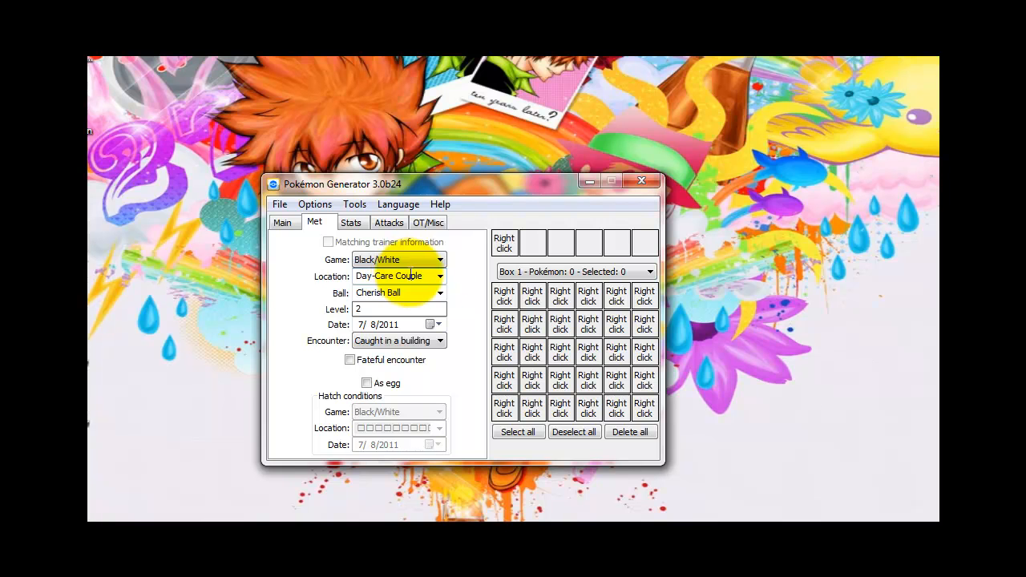
left_click(439, 292)
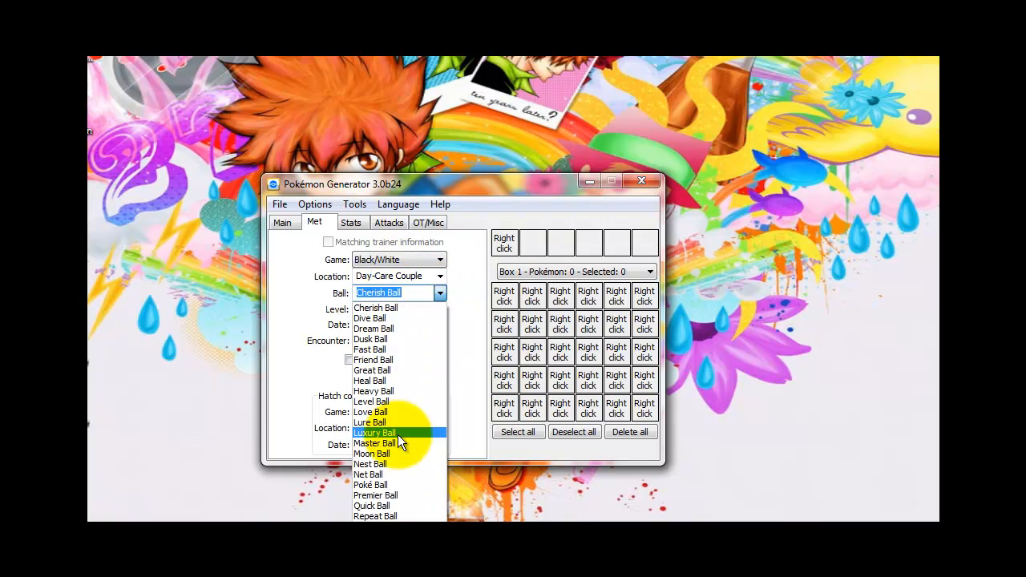
left_click(370, 484)
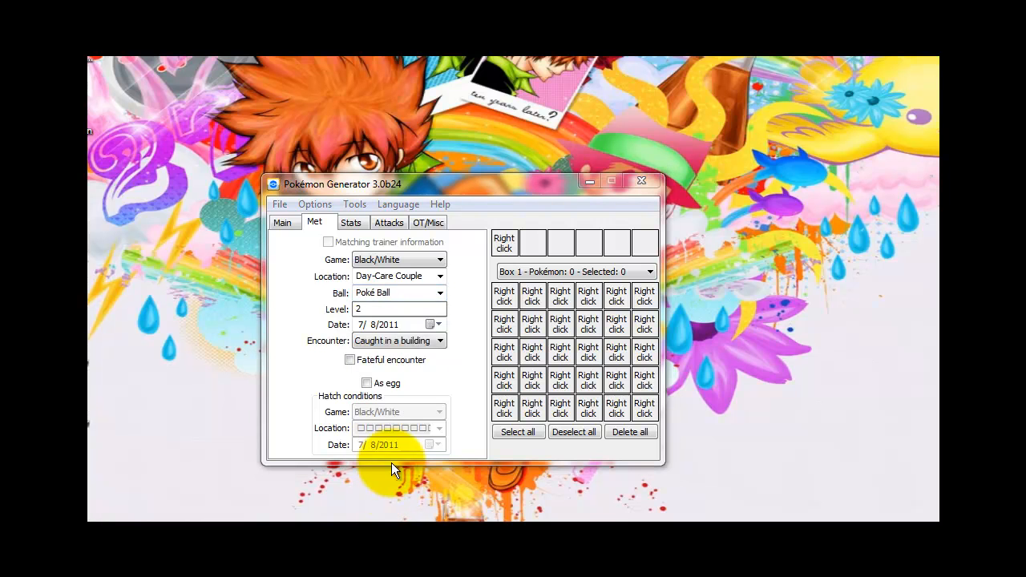
left_click(432, 324)
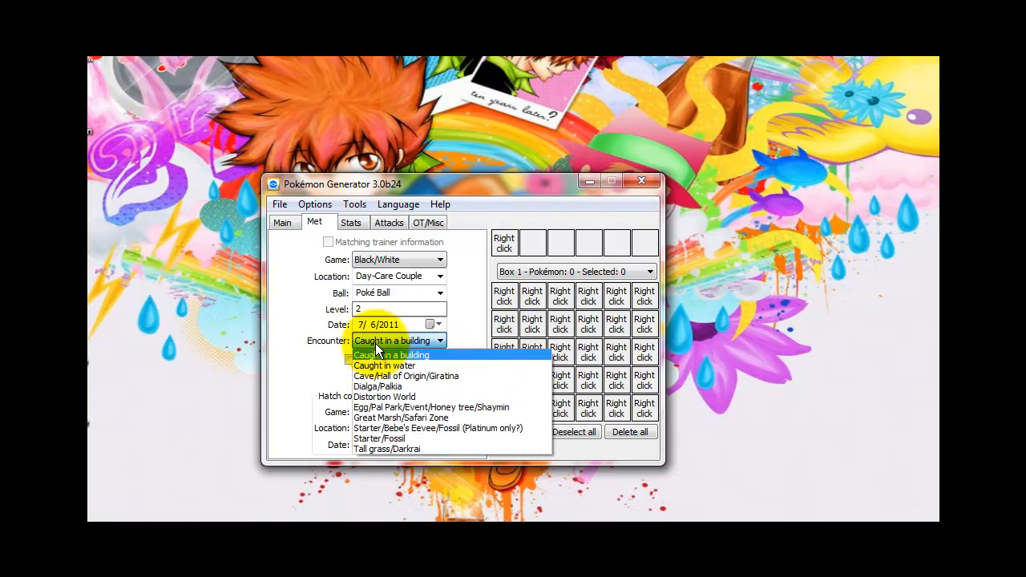
mouse_move(391, 448)
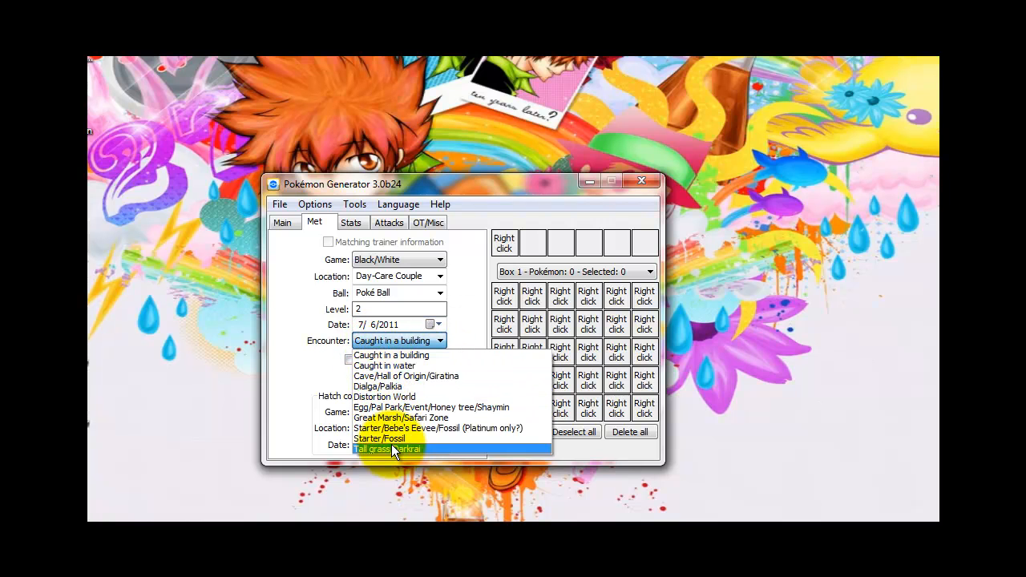
left_click(431, 407)
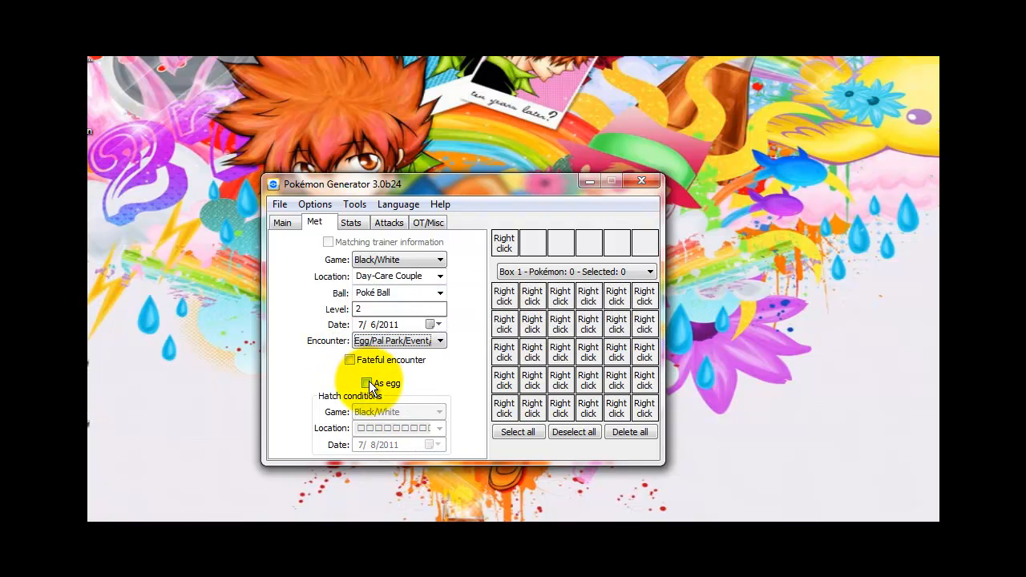
left_click(366, 382)
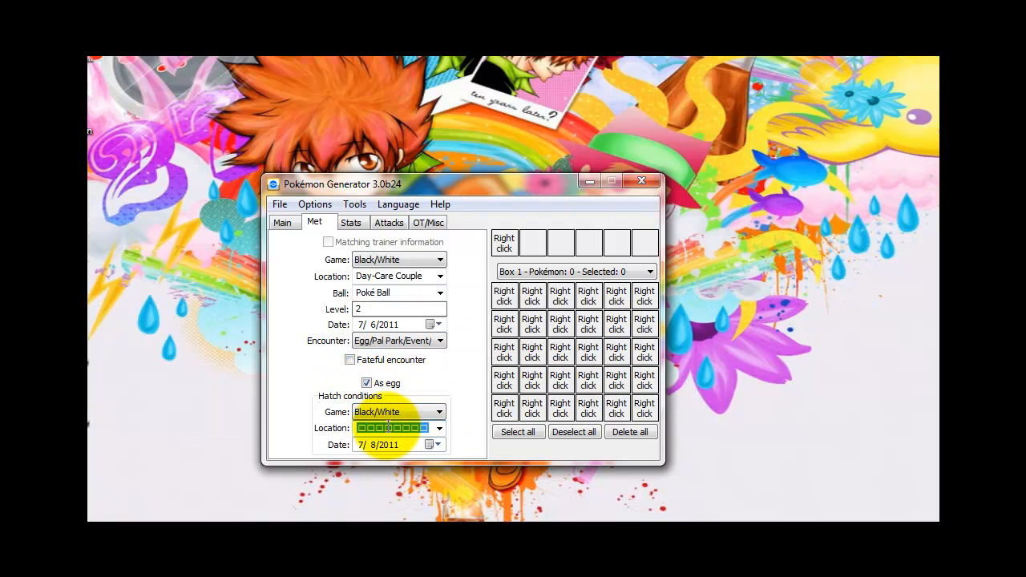
type("victory Road")
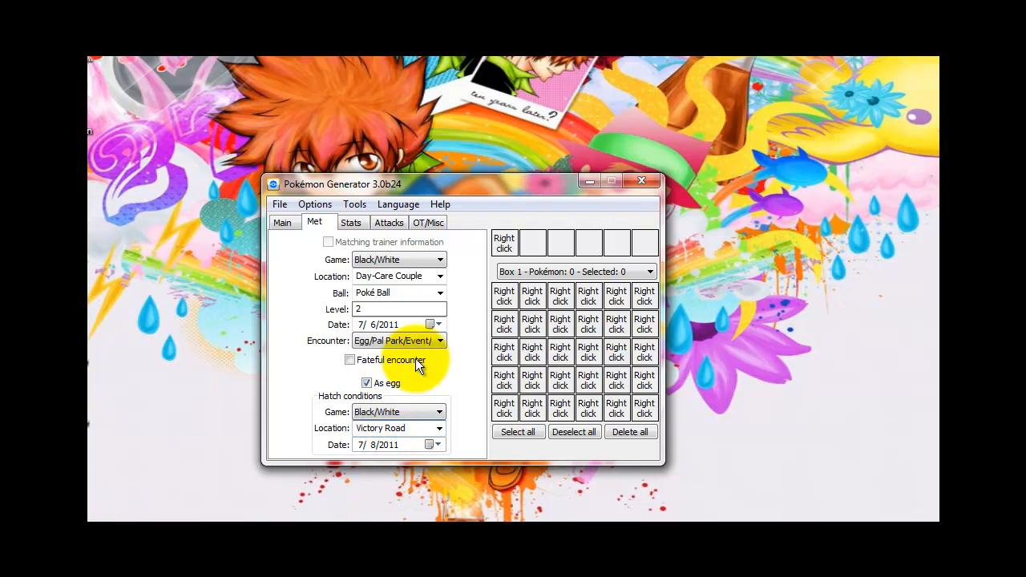
left_click(351, 222)
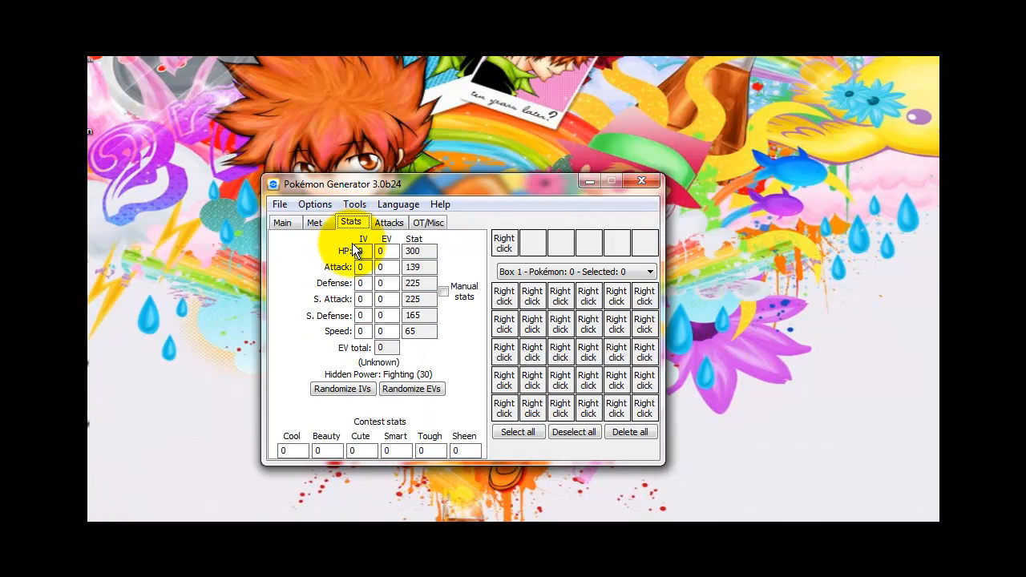
Step: Enter IVs 31/30/31/31/30/30 and EVs 252/0/252/4/0/0
type("31")
type("252")
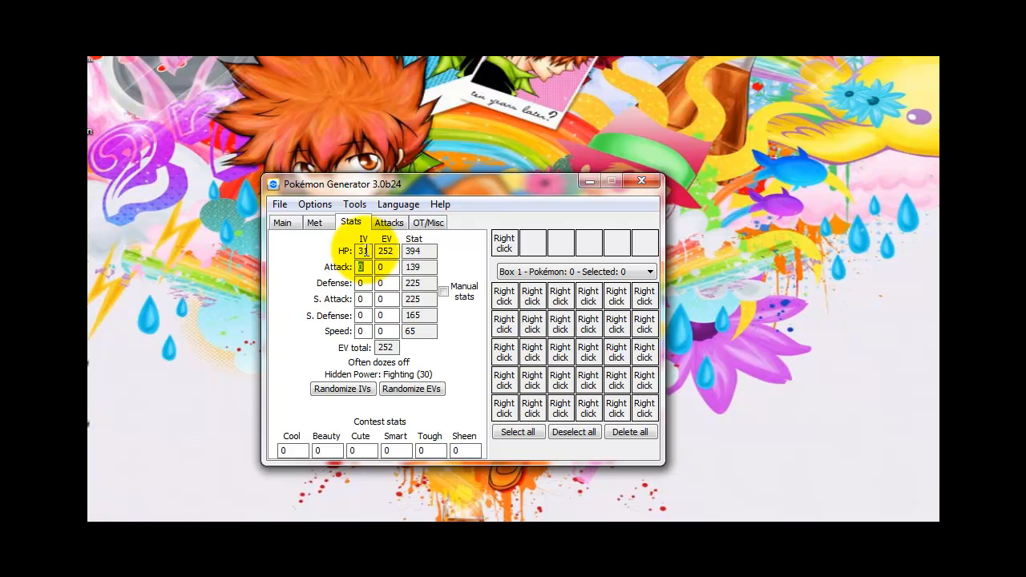
type("30")
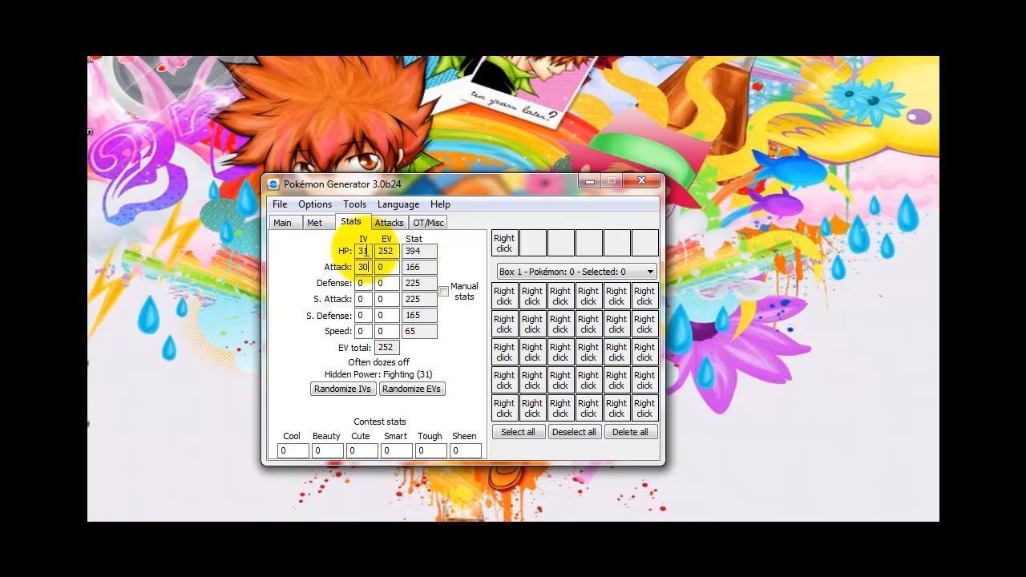
left_click(416, 267)
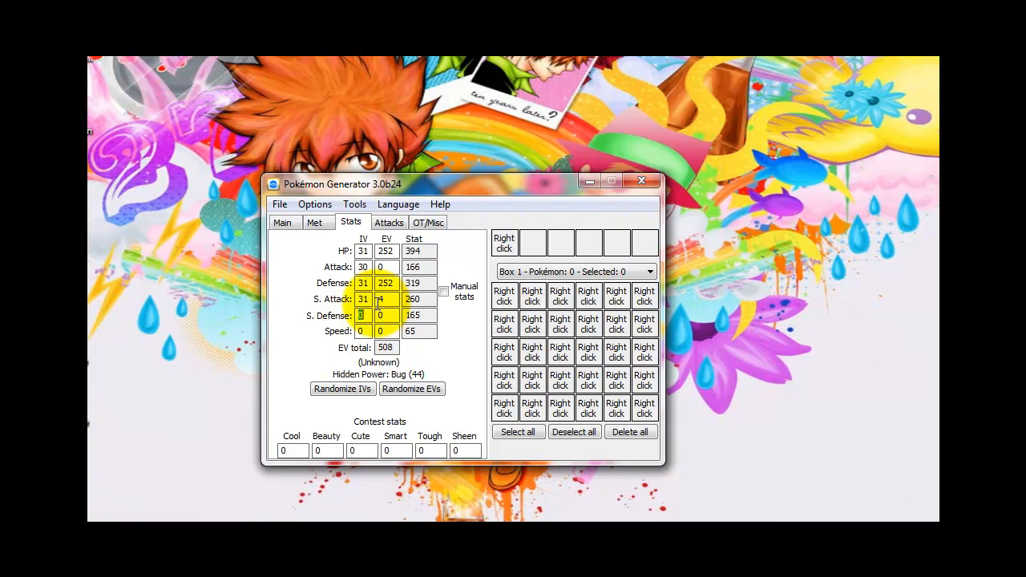
left_click(363, 315)
type("30")
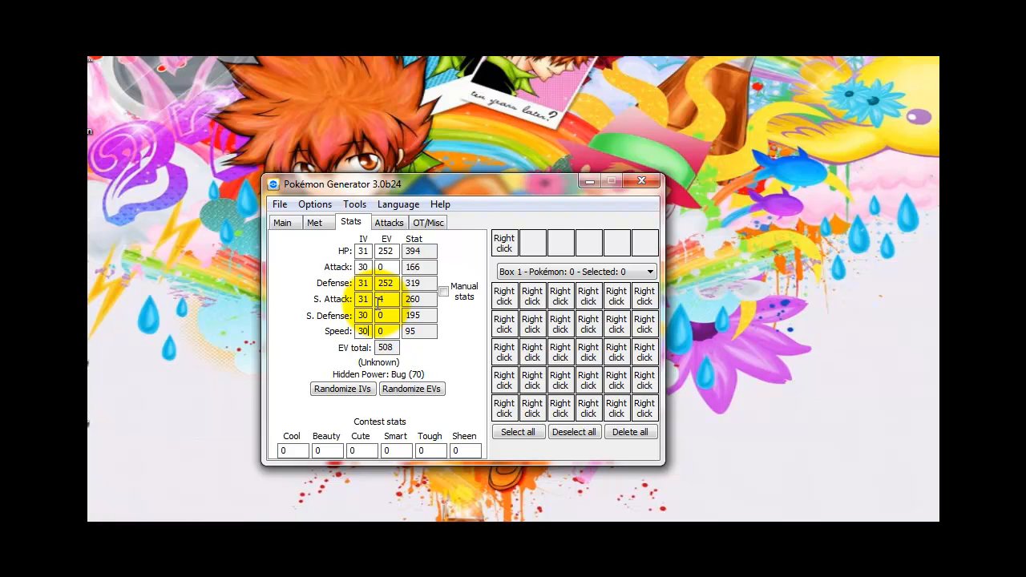
left_click(342, 389)
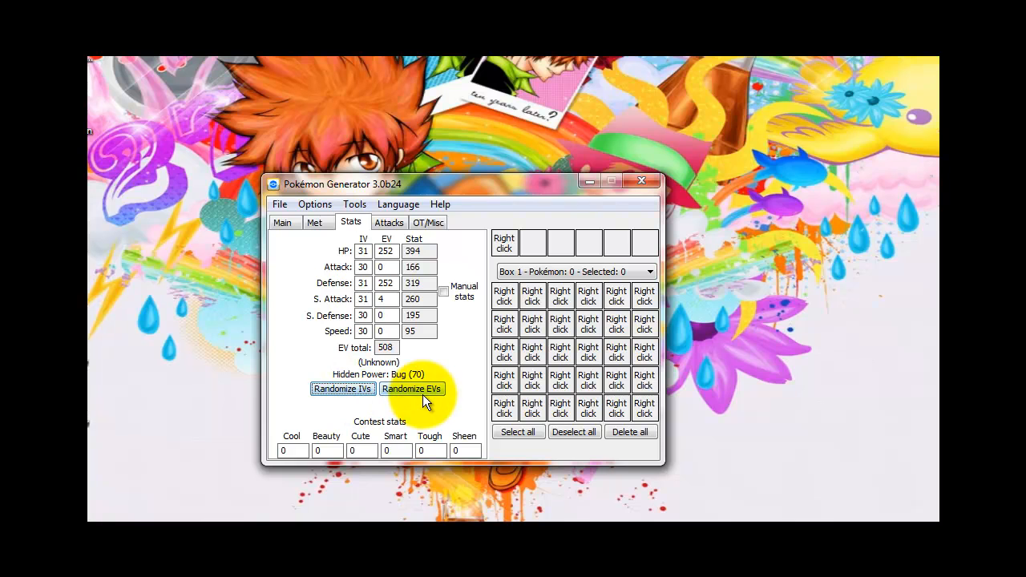
mouse_move(394, 374)
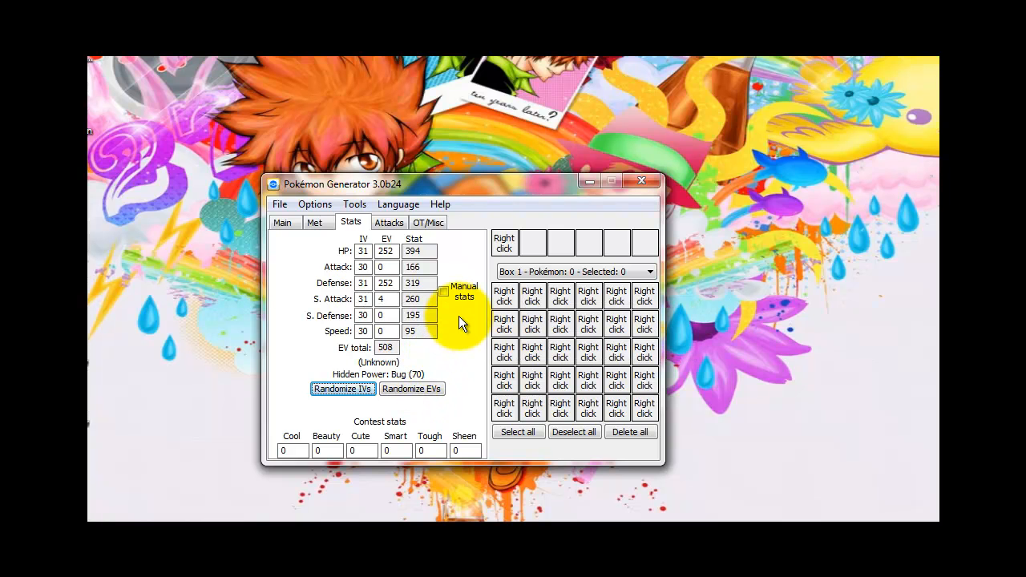
Step: Enable manual stats and set the Special Defense stat to 9999
left_click(443, 293)
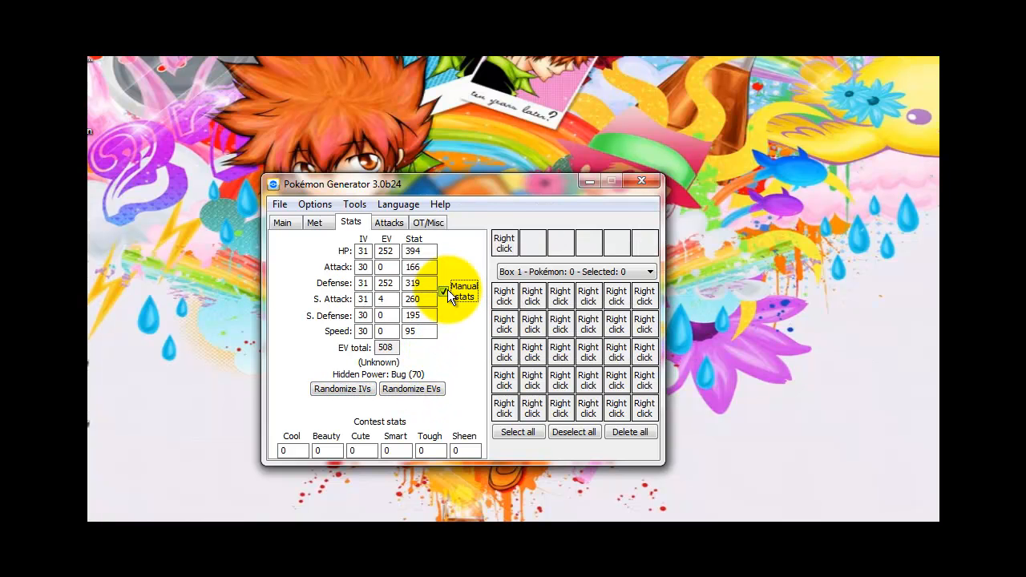
mouse_move(443, 293)
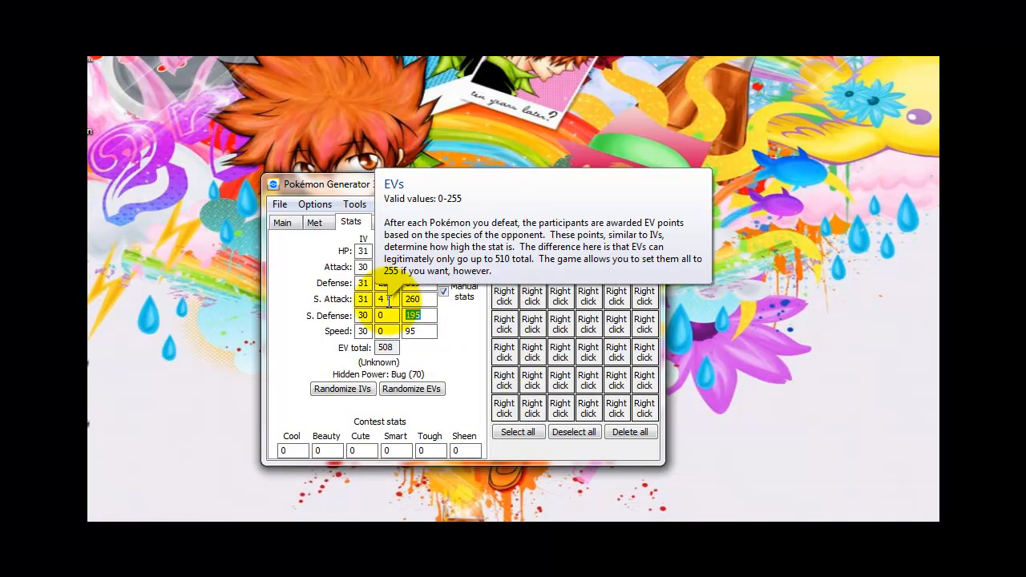
type("999")
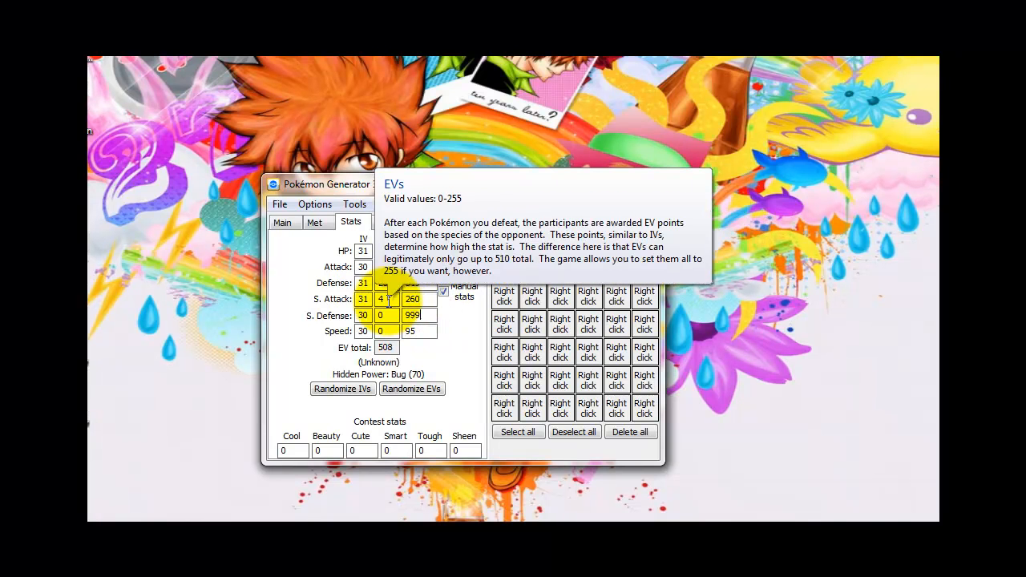
type("9")
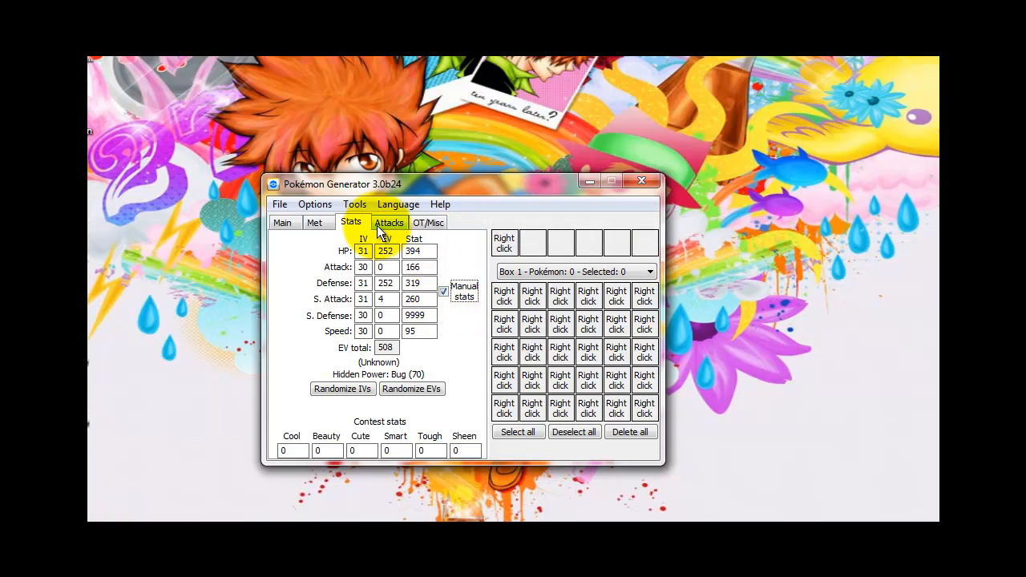
Step: Fill the four move slots with Slack Off, Scald, Psyshock and Toxic
left_click(389, 222)
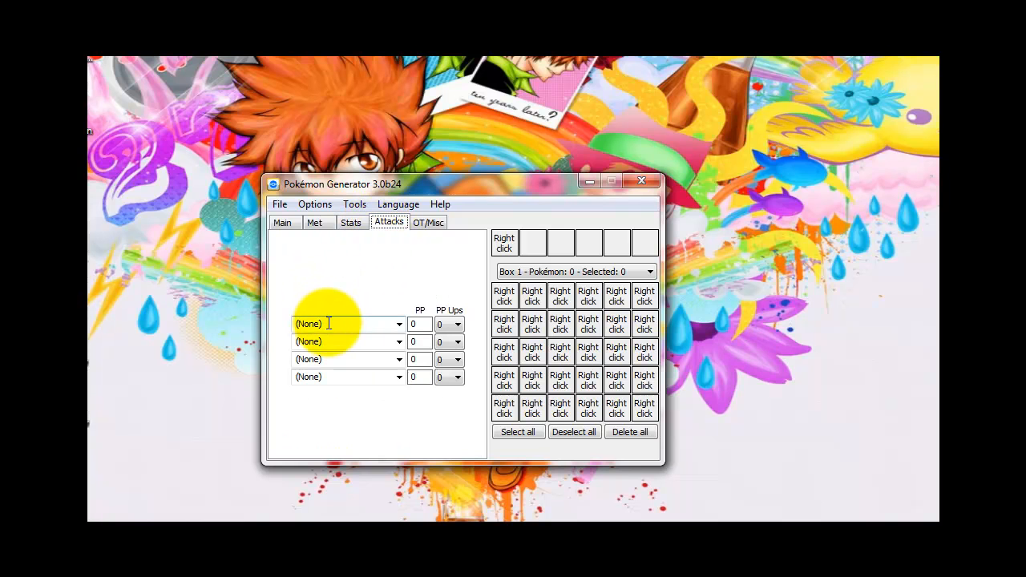
left_click(399, 324)
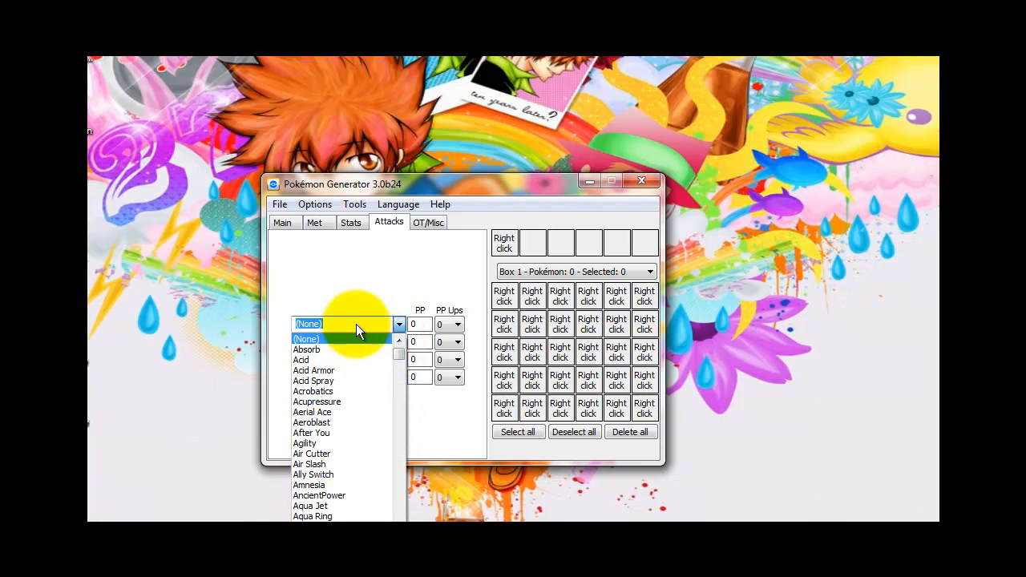
left_click(308, 338)
type("Slack Off")
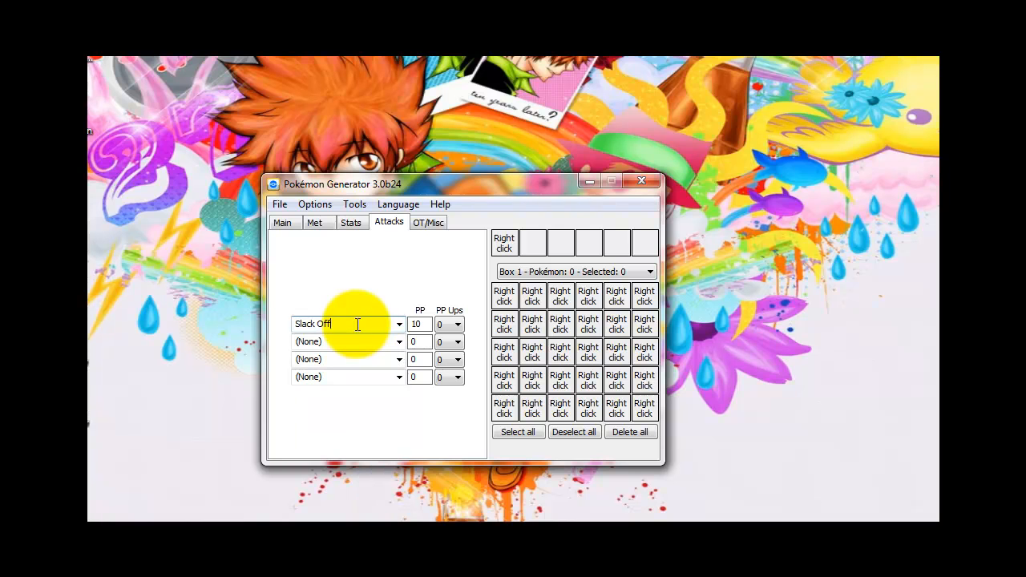
type("Scald")
left_click(347, 359)
type("ps")
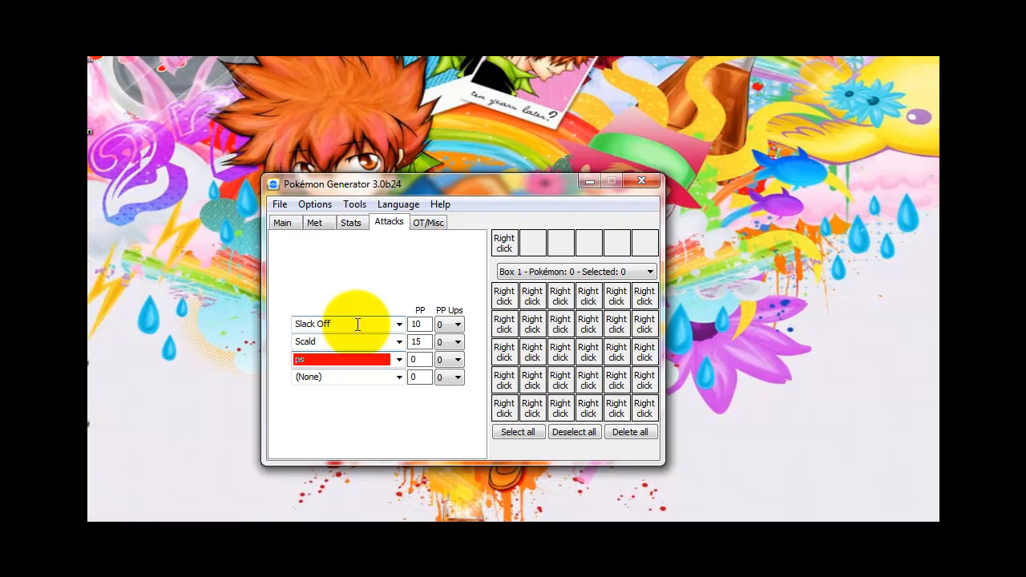
type("y")
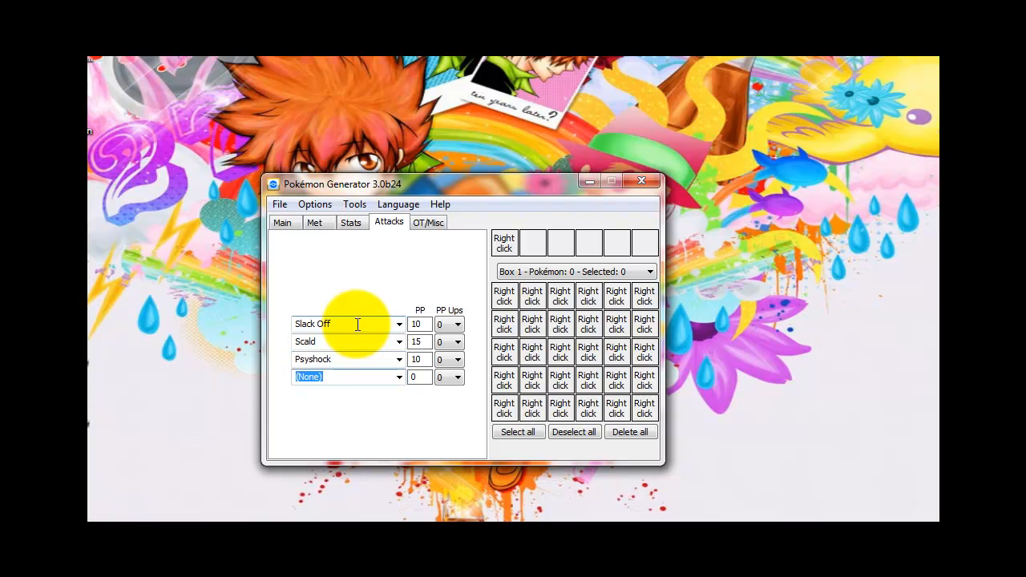
type("to")
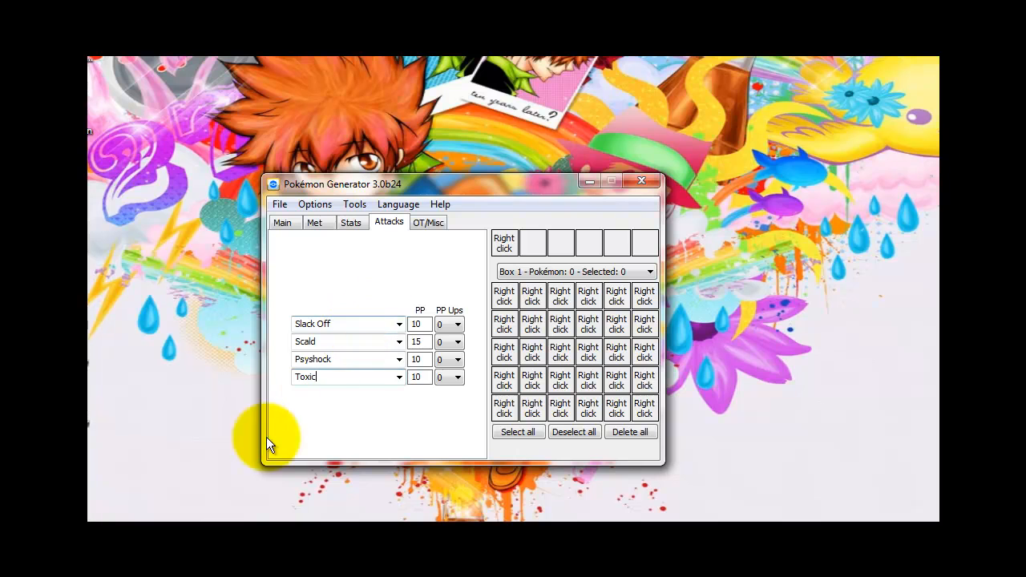
Step: Check the OT/Misc, Attacks, Main and Stats tabs and add Slowbro to party slot one
left_click(428, 222)
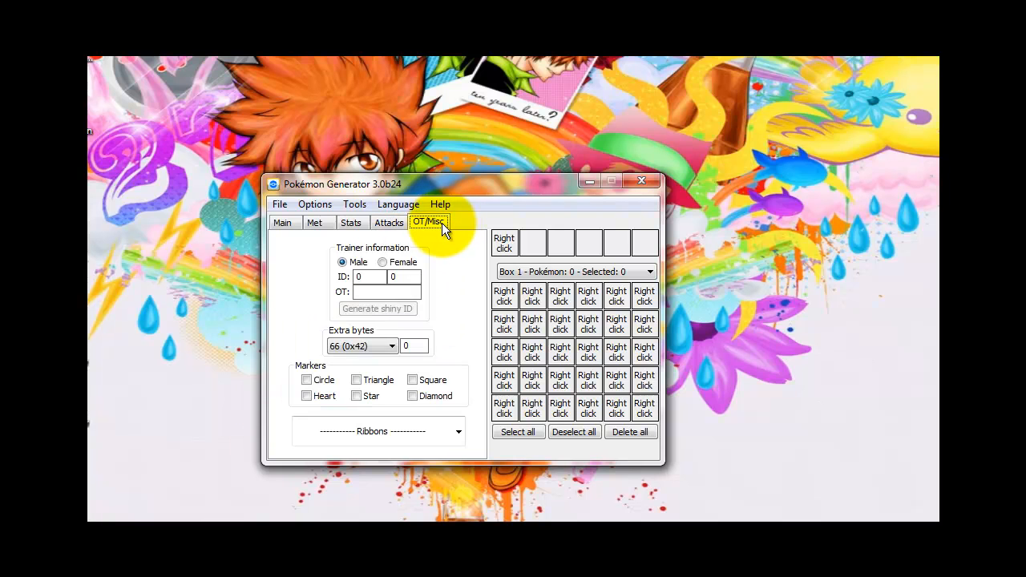
left_click(387, 222)
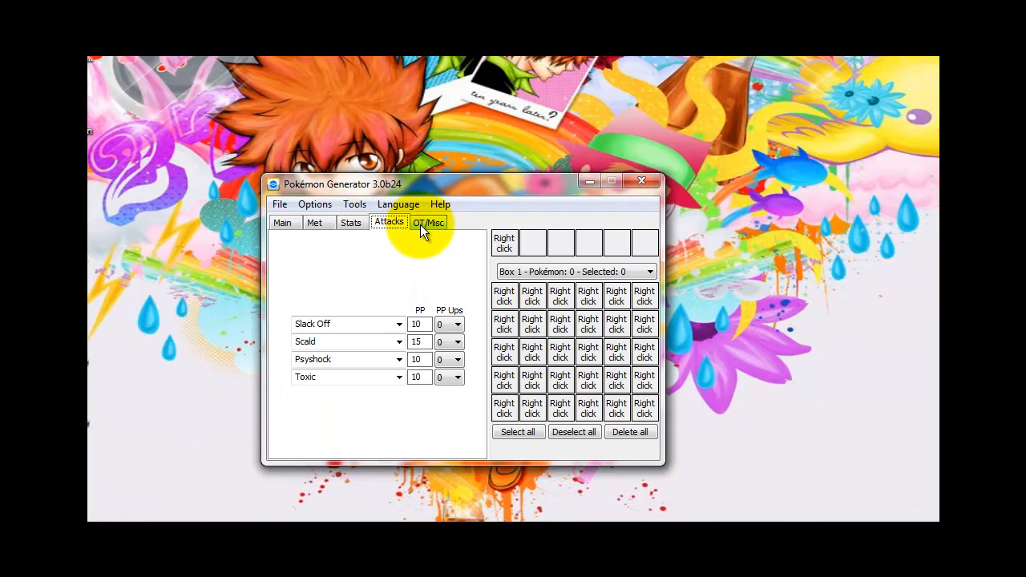
left_click(428, 223)
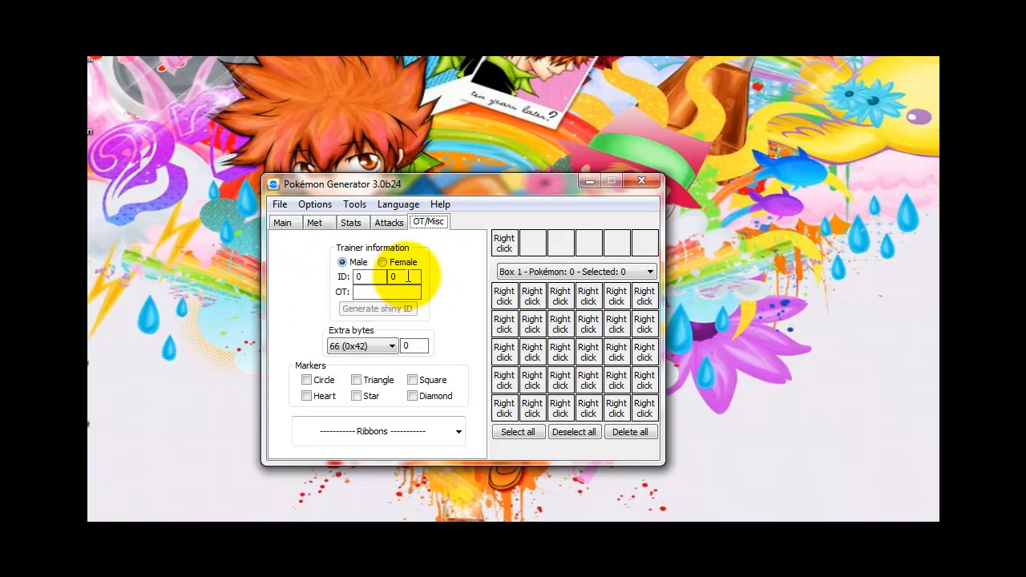
mouse_move(407, 276)
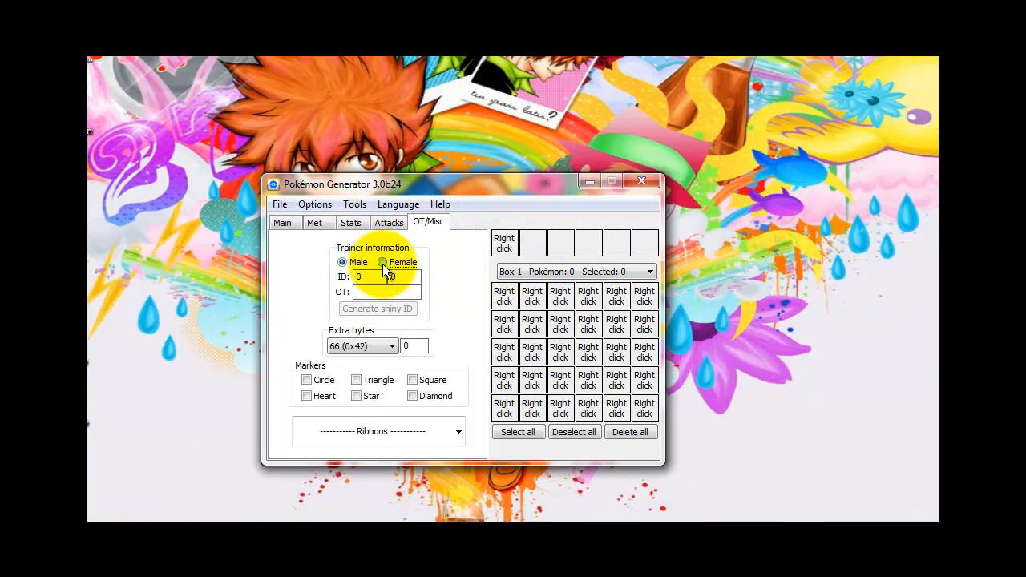
left_click(388, 291)
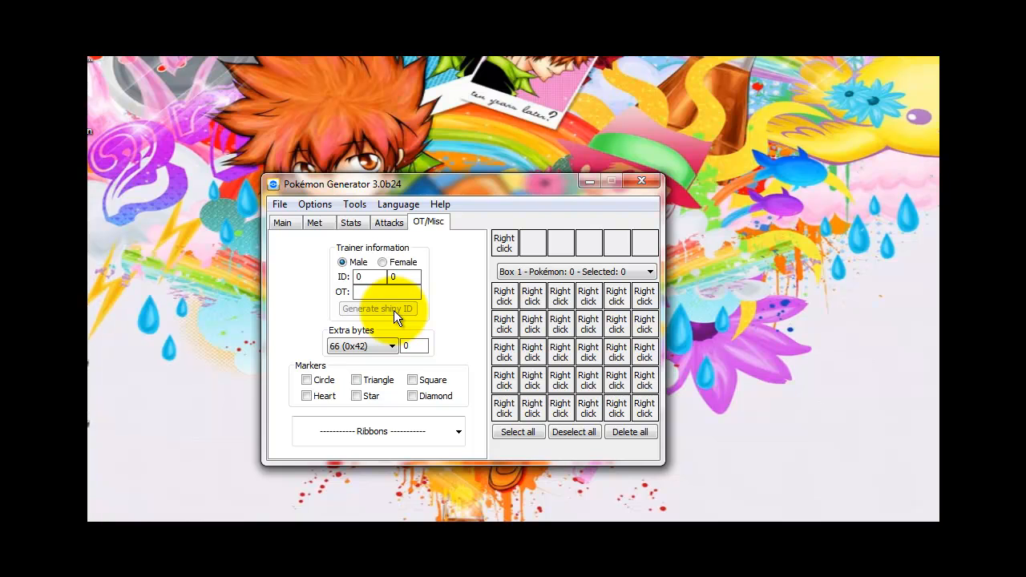
left_click(282, 222)
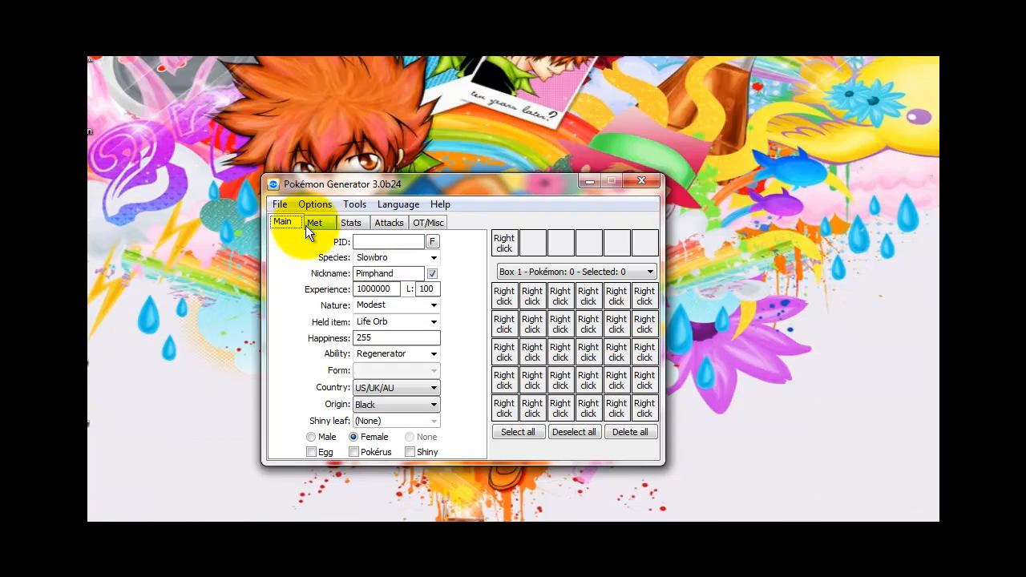
left_click(350, 222)
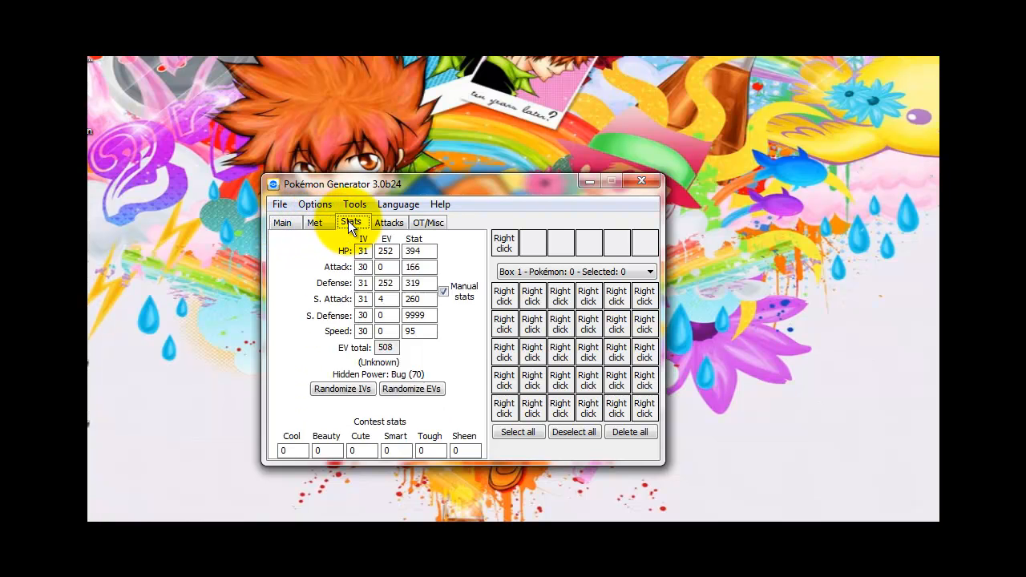
left_click(428, 222)
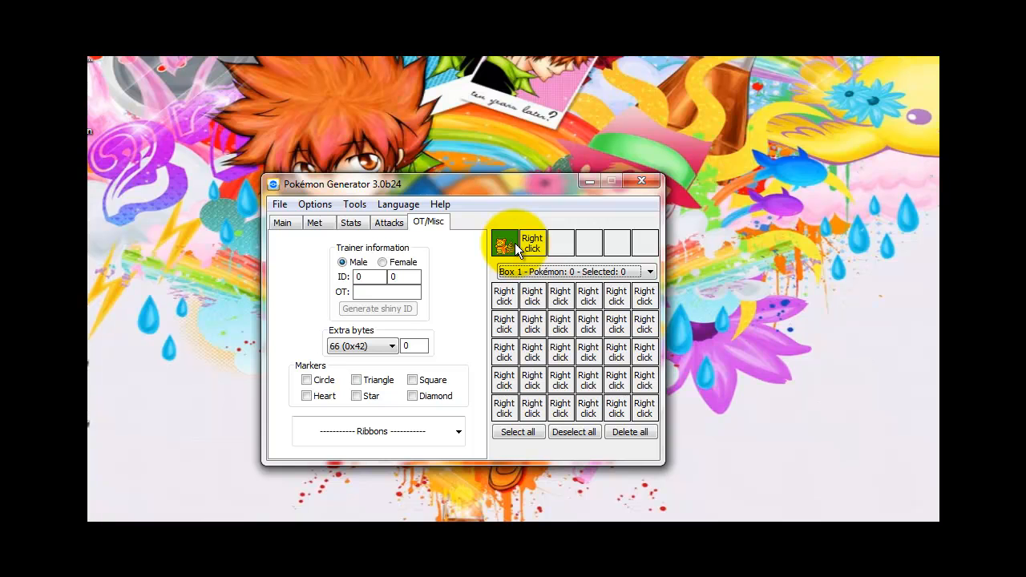
Step: Select Slowbro in the first party slot and bring up the Tools menu
right_click(505, 243)
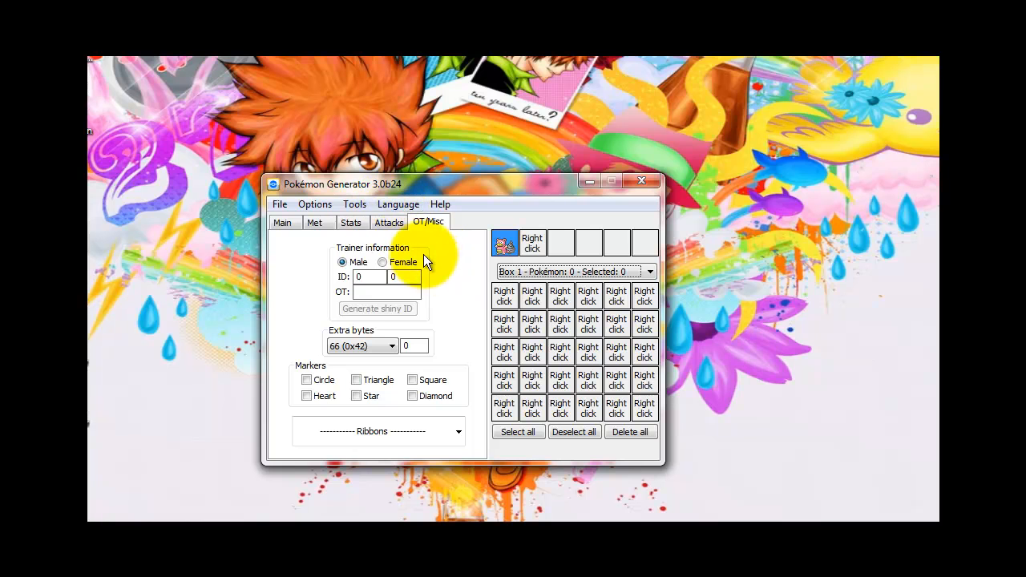
left_click(354, 203)
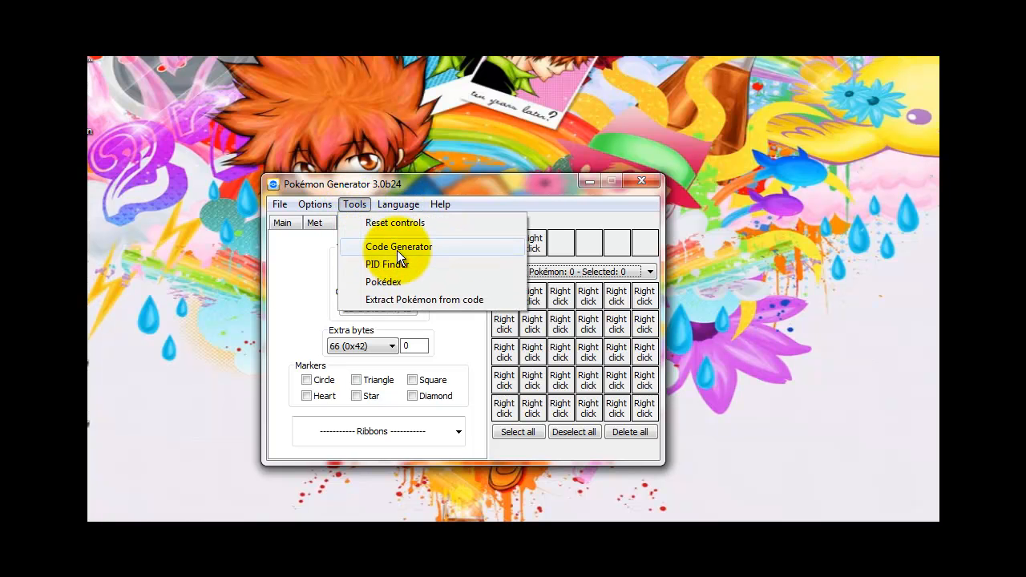
Step: In Code Generator, keep Black/English and Selected Pokémon, generate codes and copy them
left_click(399, 246)
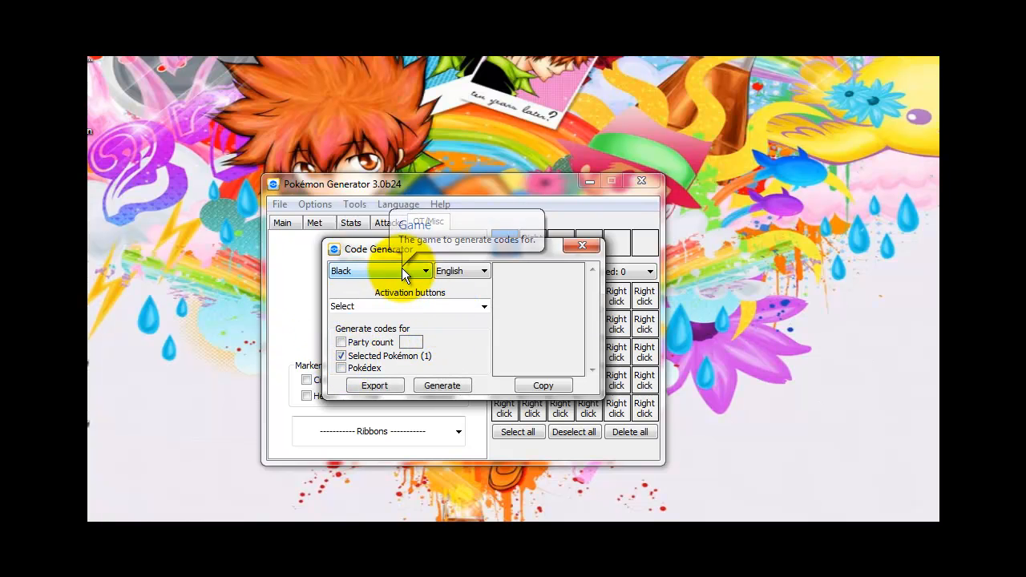
left_click(483, 306)
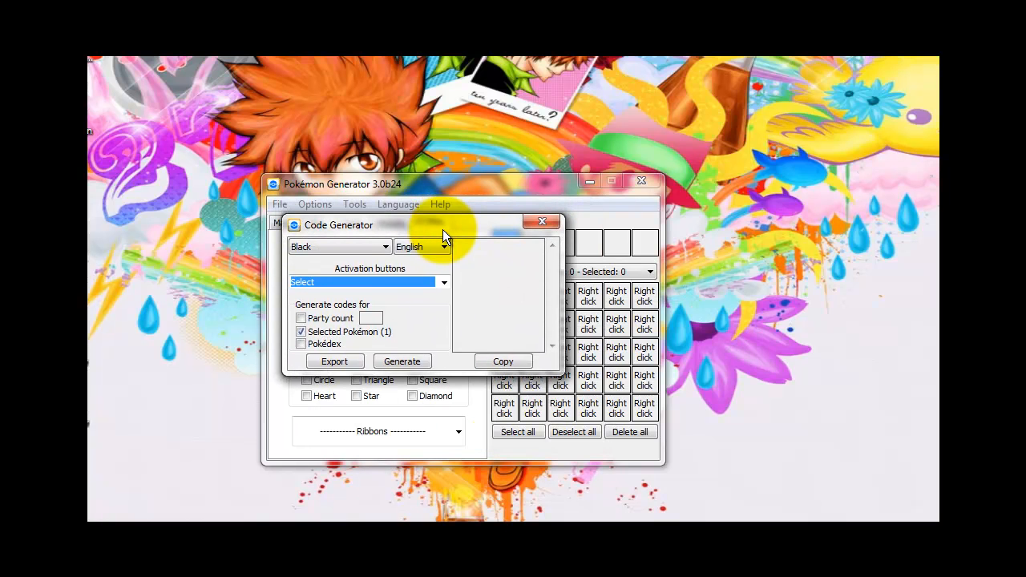
mouse_move(417, 345)
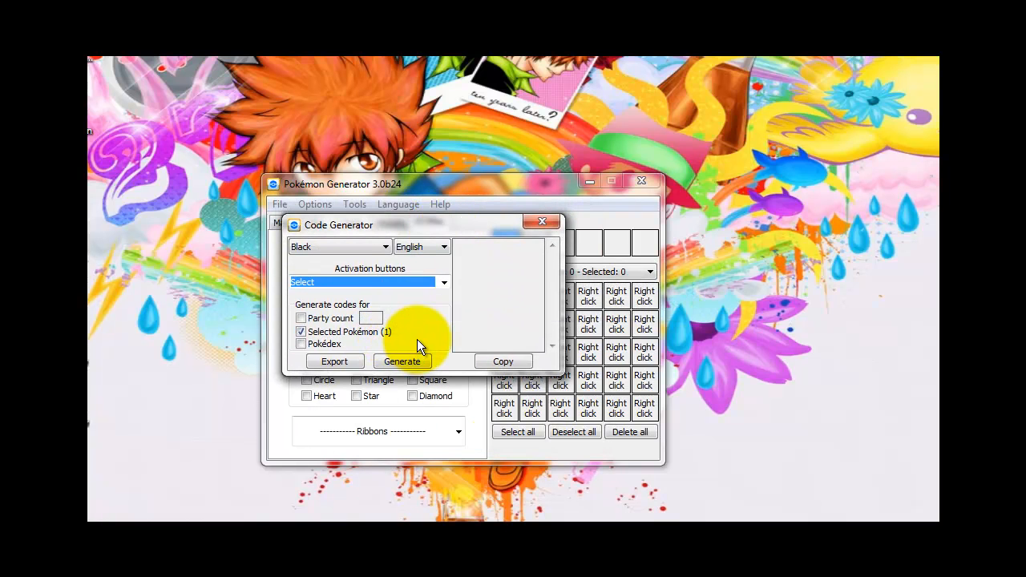
left_click(401, 362)
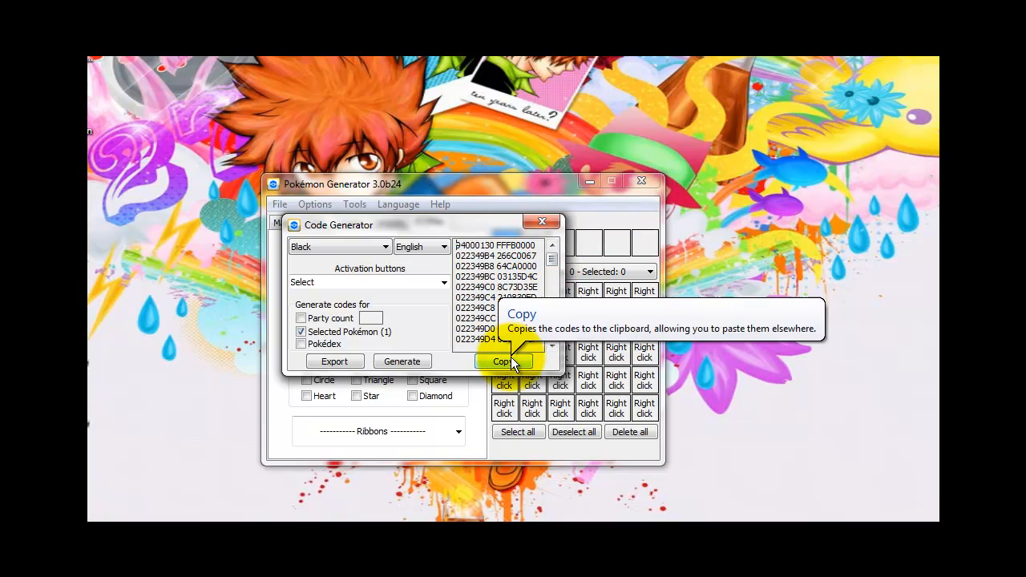
left_click(502, 361)
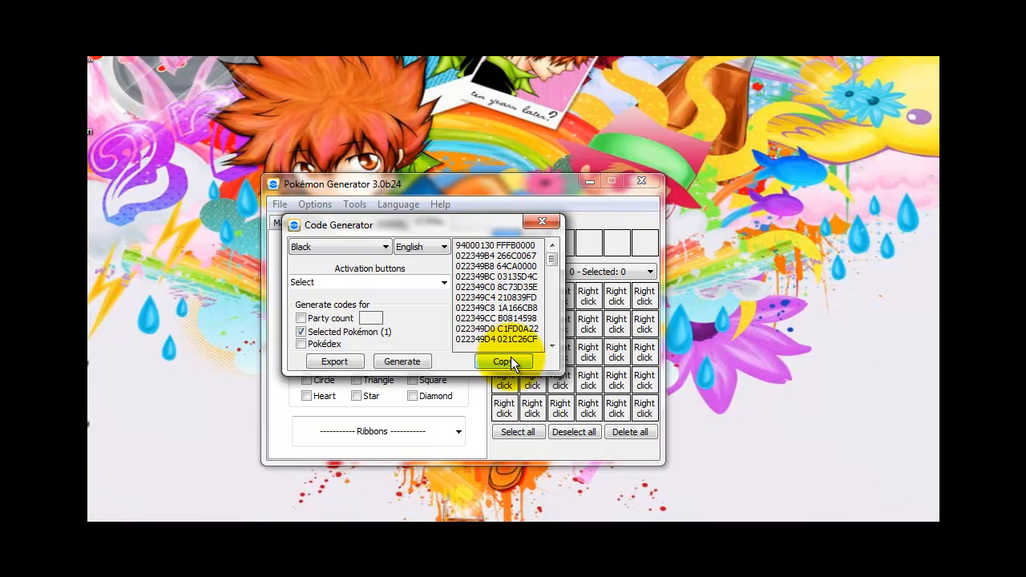
left_click(504, 361)
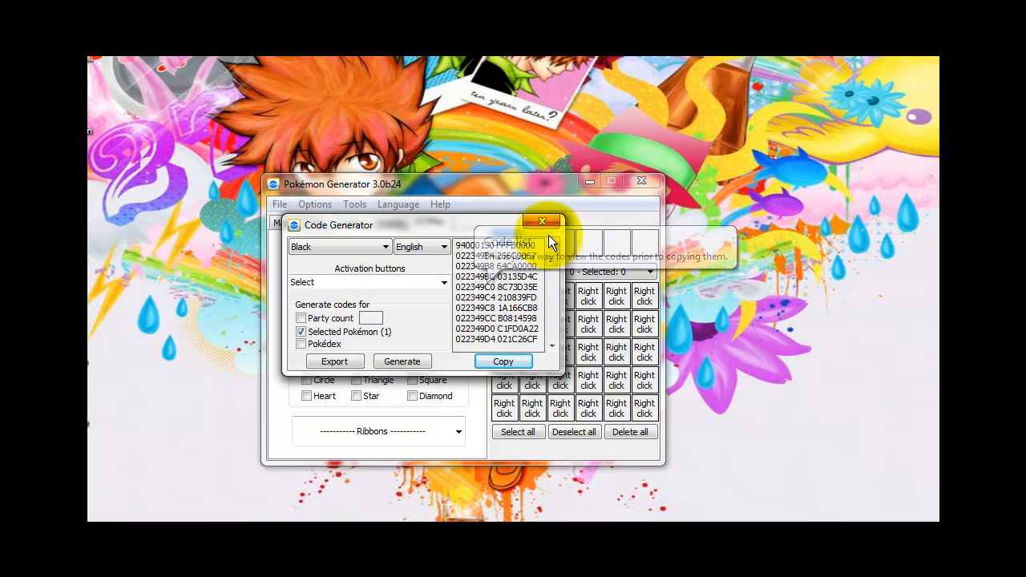
Step: Close the Code Generator window to return to the editor with Slowbro in party slot one
left_click(542, 221)
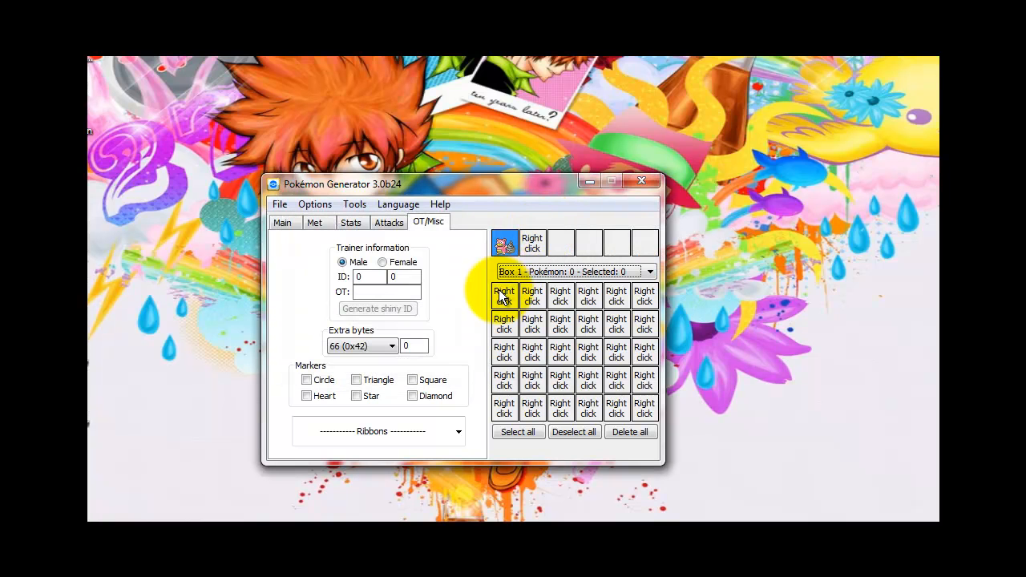
mouse_move(461, 303)
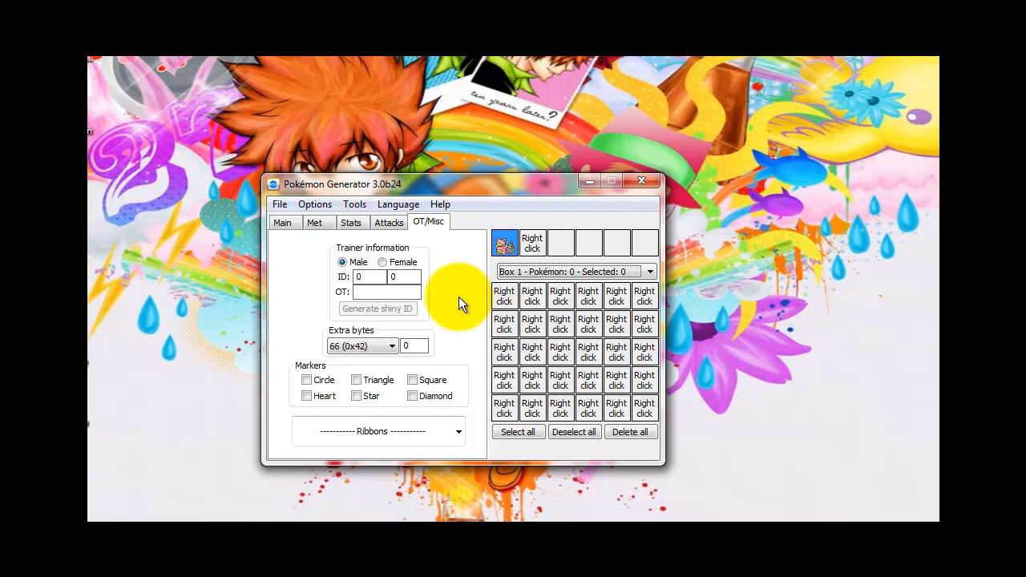